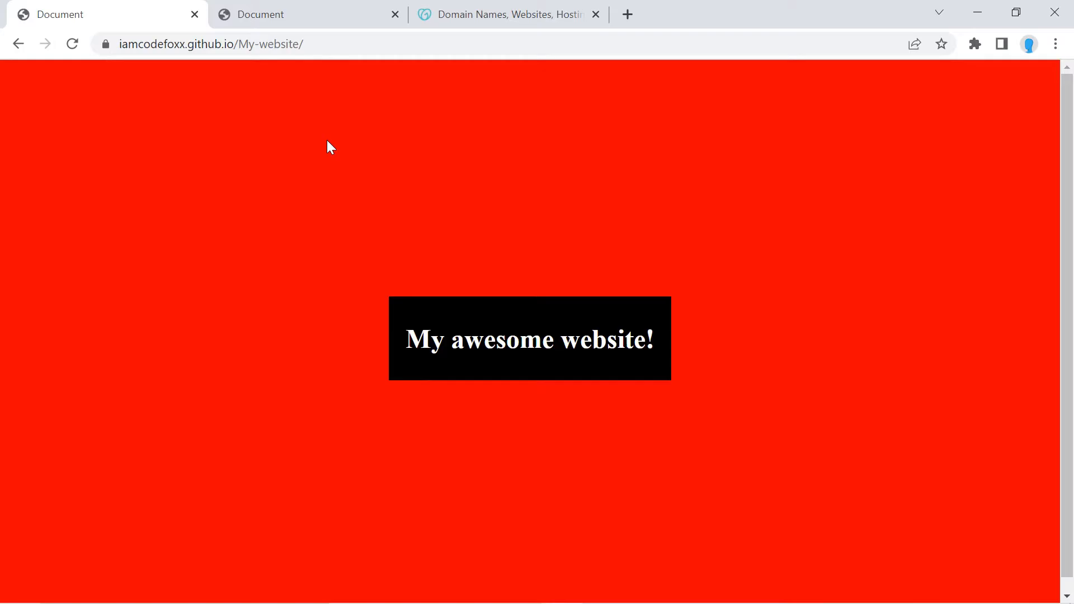
mouse_move(407, 152)
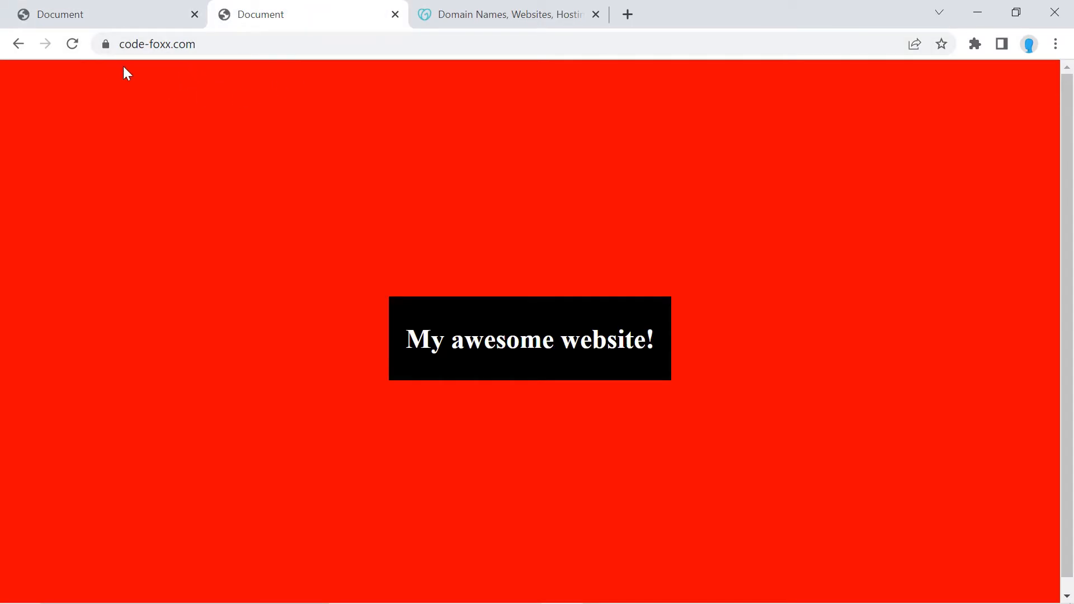
Step: Check the GoDaddy tab, then bring up the My-website GitHub repository tab
left_click(507, 13)
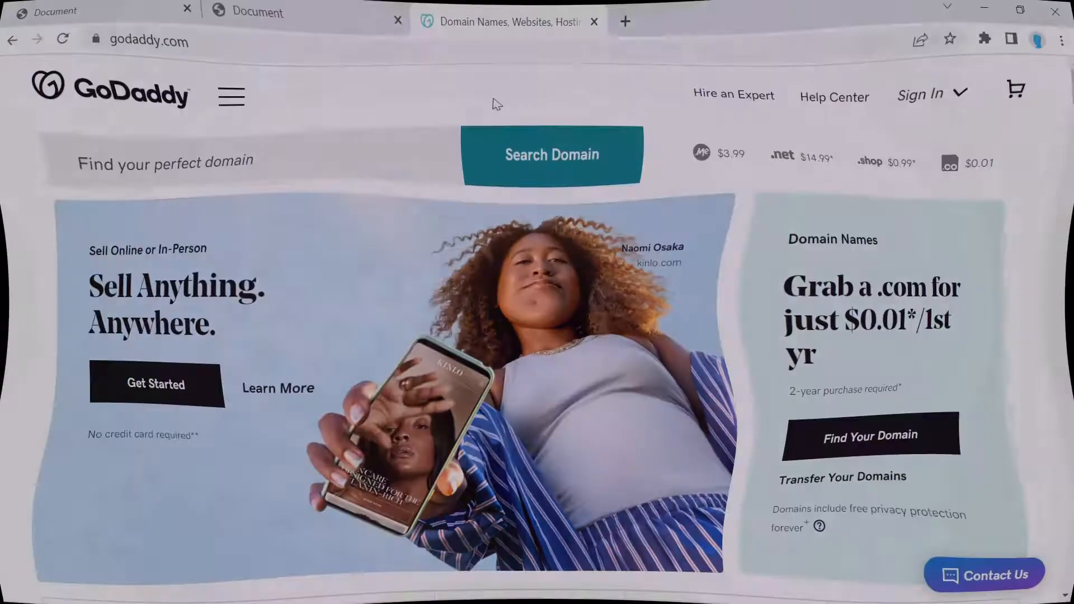
left_click(95, 13)
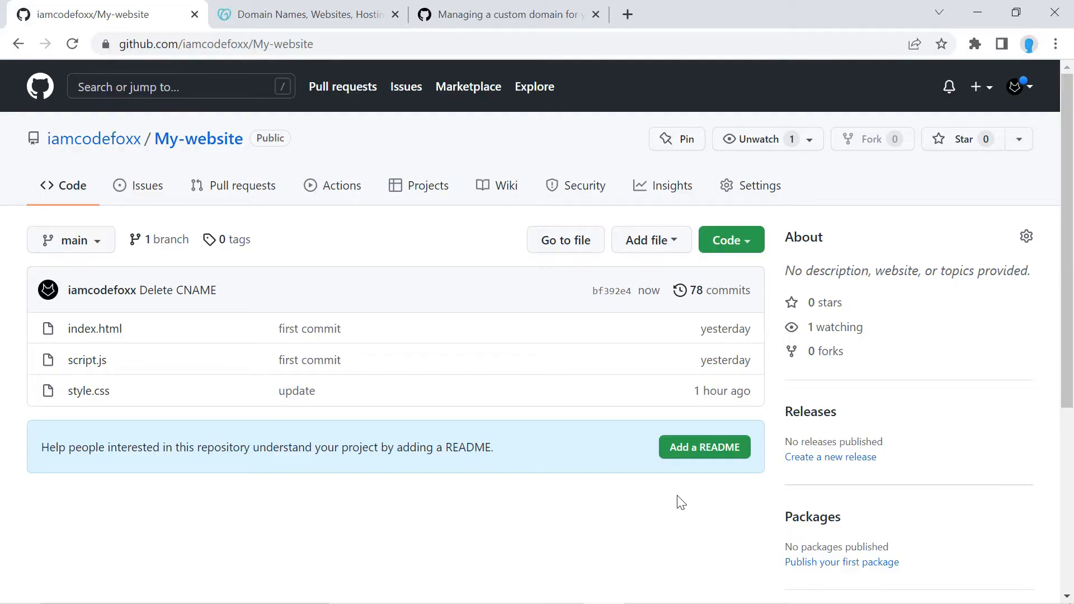
mouse_move(316, 159)
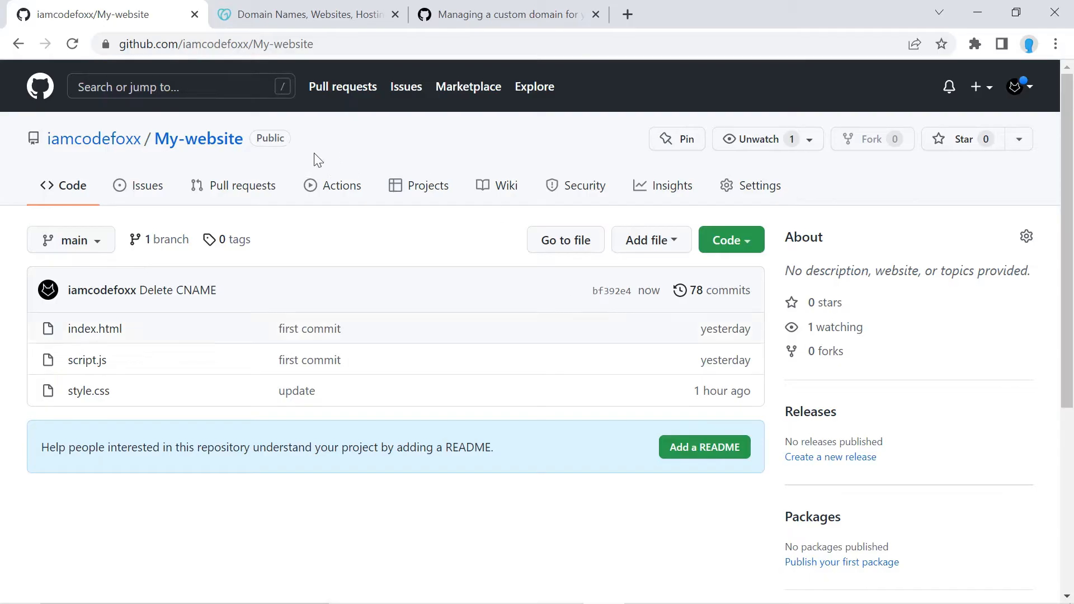
mouse_move(198, 139)
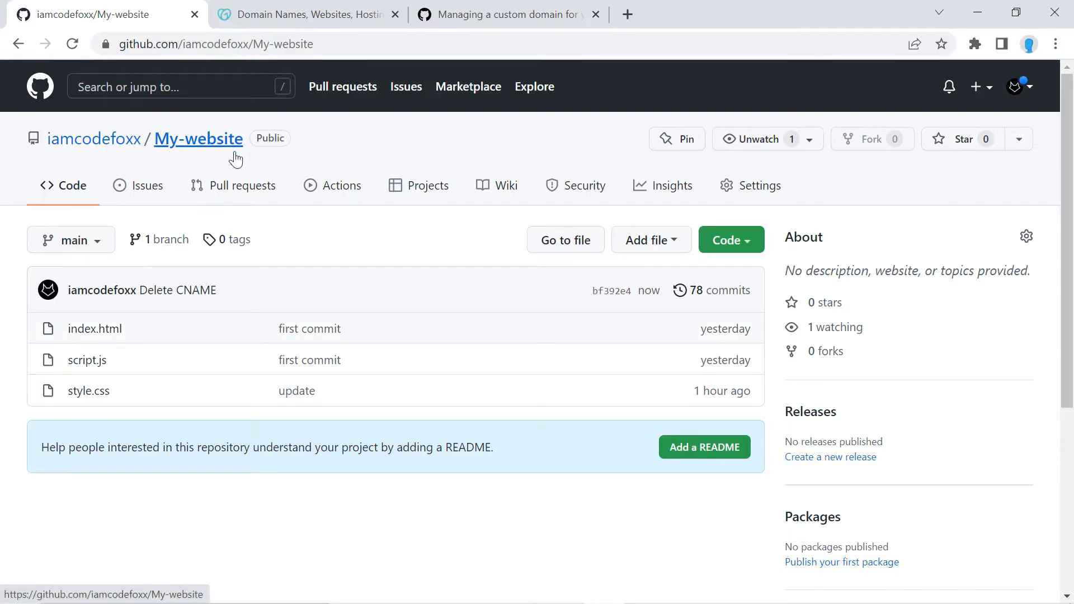
mouse_move(759, 185)
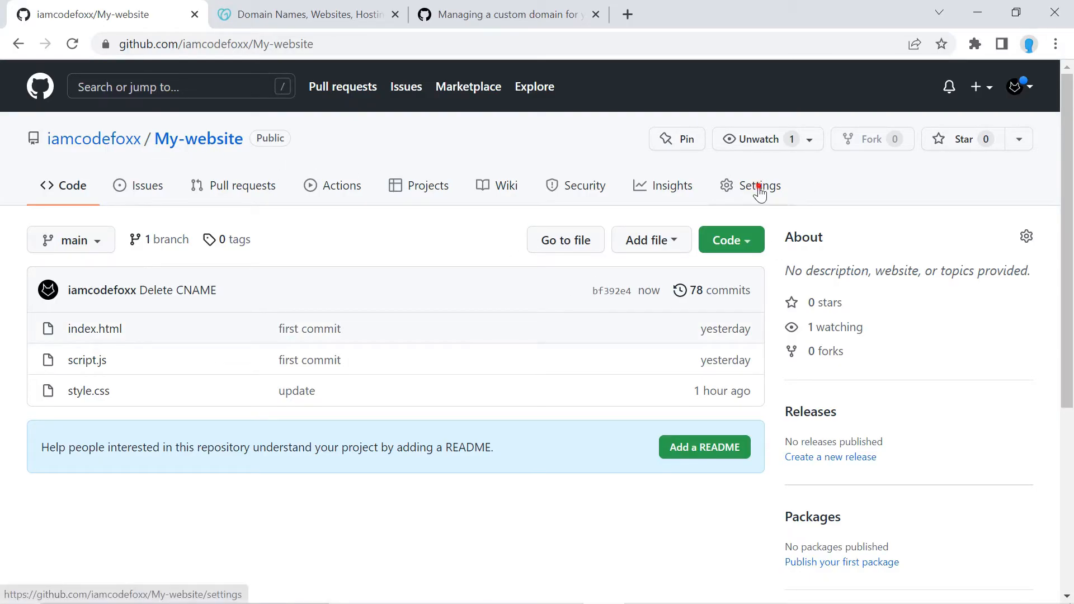
Step: Open the My-website repository's GitHub Pages settings
left_click(758, 186)
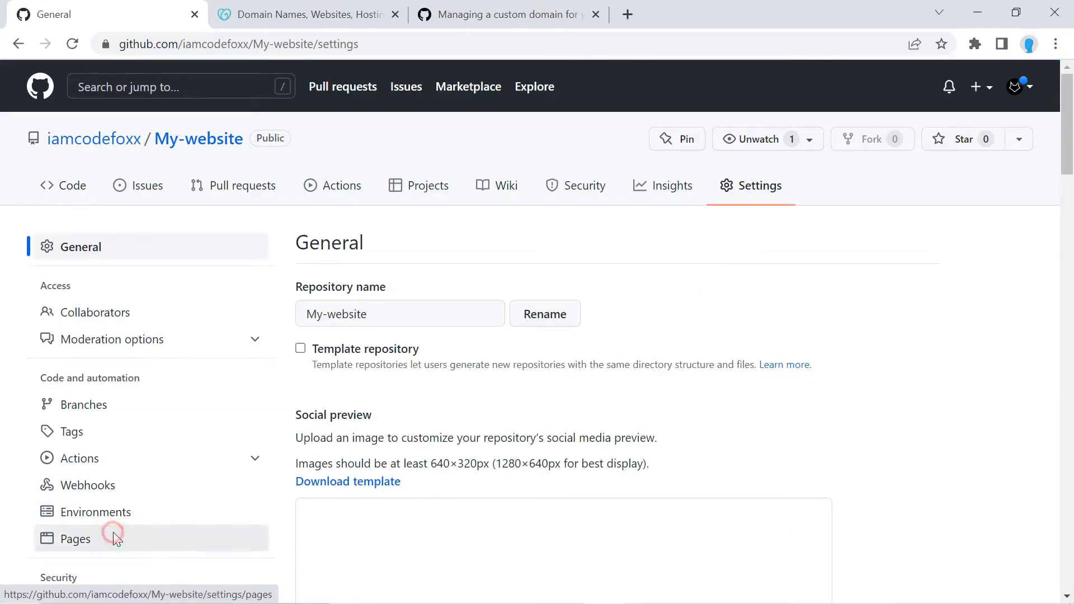
left_click(76, 538)
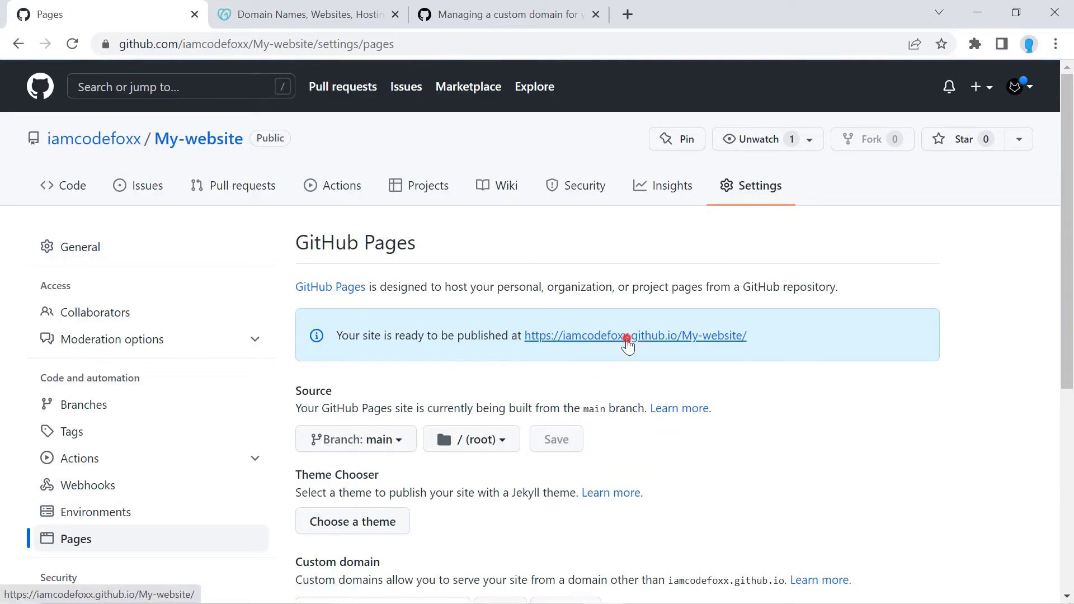
left_click(633, 336)
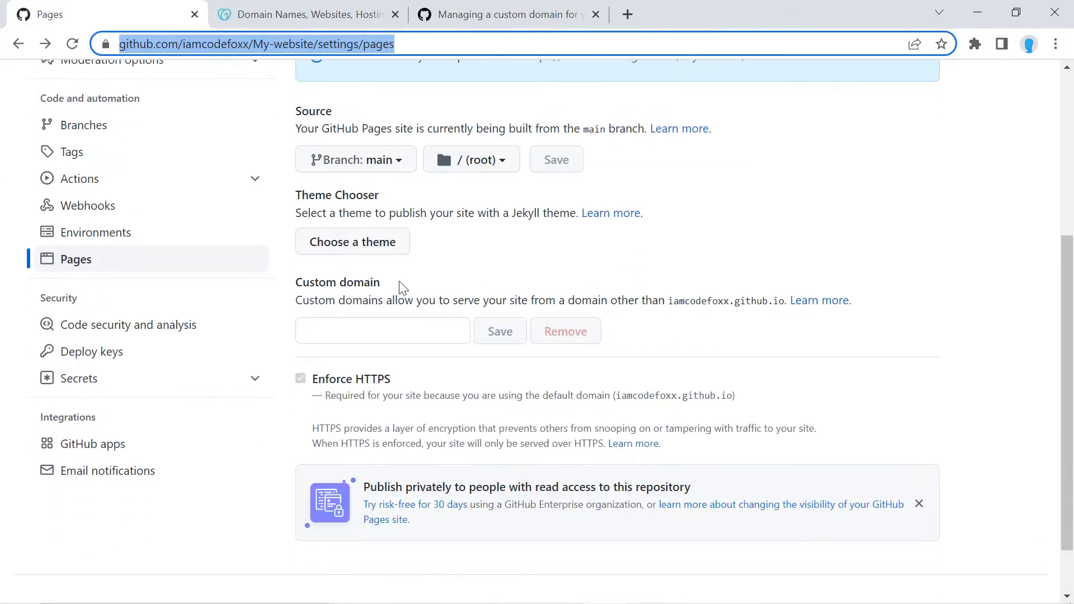
Step: Enter code-foxx.com as the Pages custom domain and save it
double_click(337, 282)
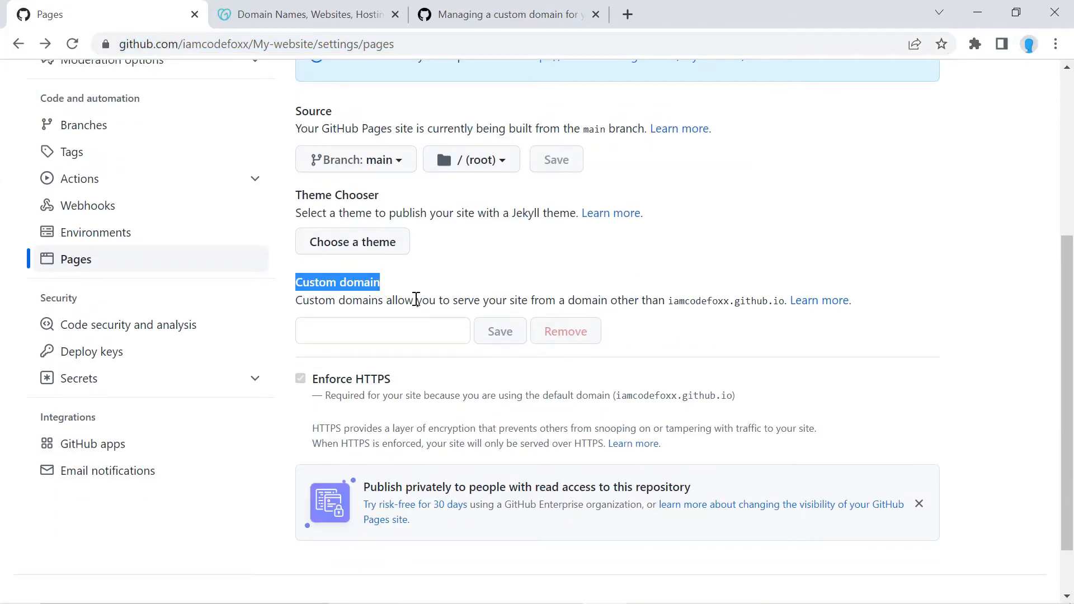
type("code")
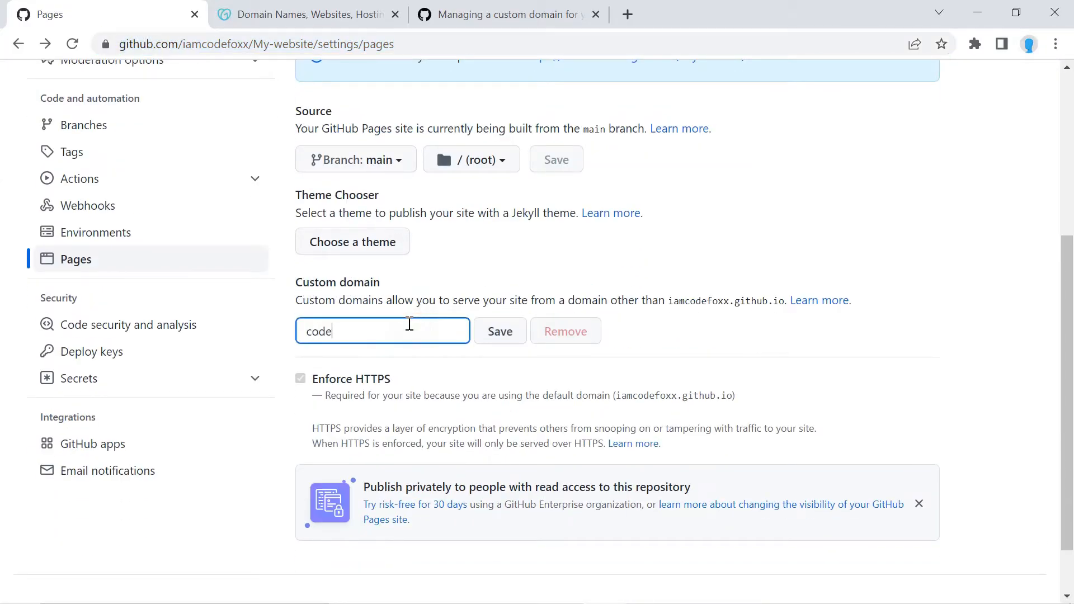
type("-foxx.com")
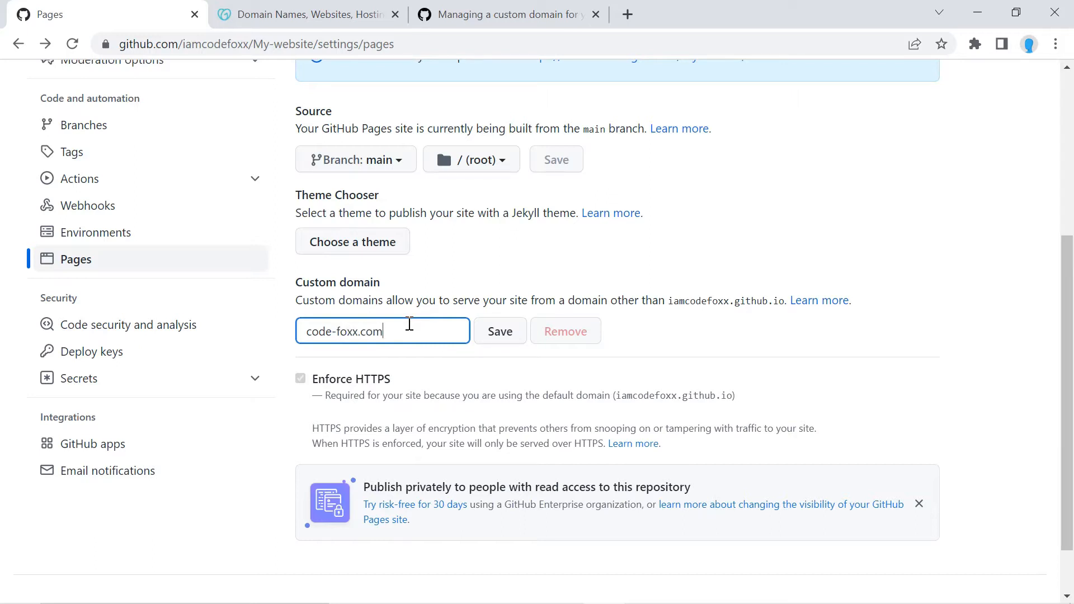
mouse_move(534, 353)
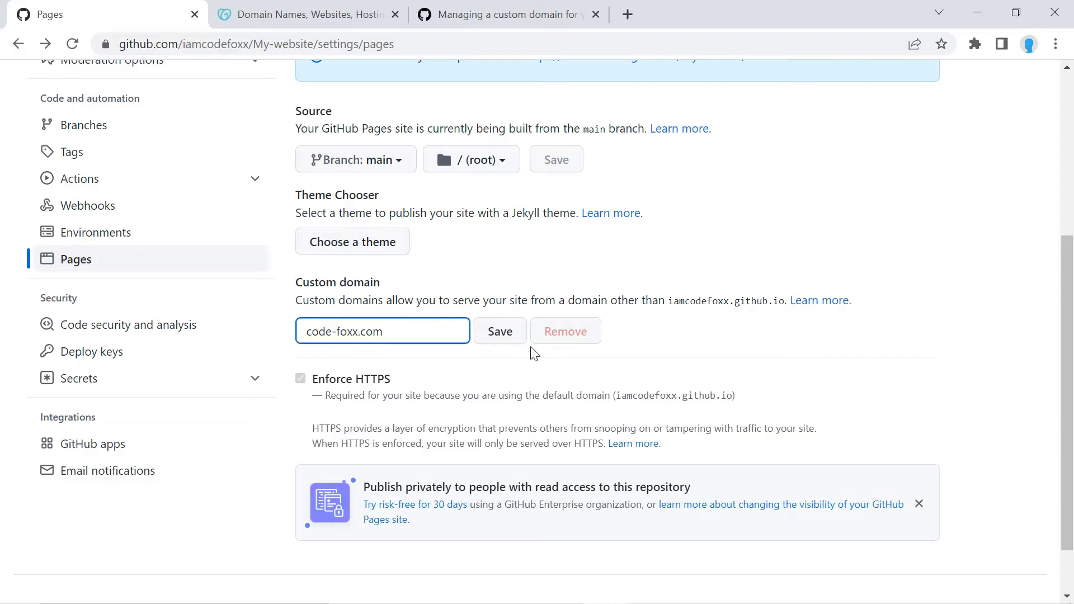
left_click(500, 330)
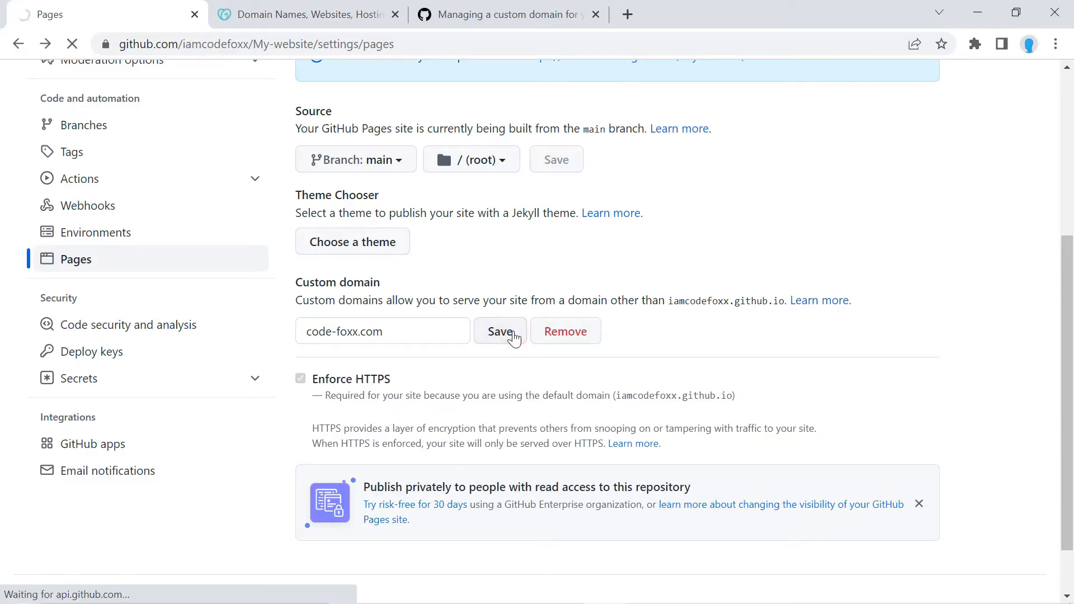
left_click(499, 331)
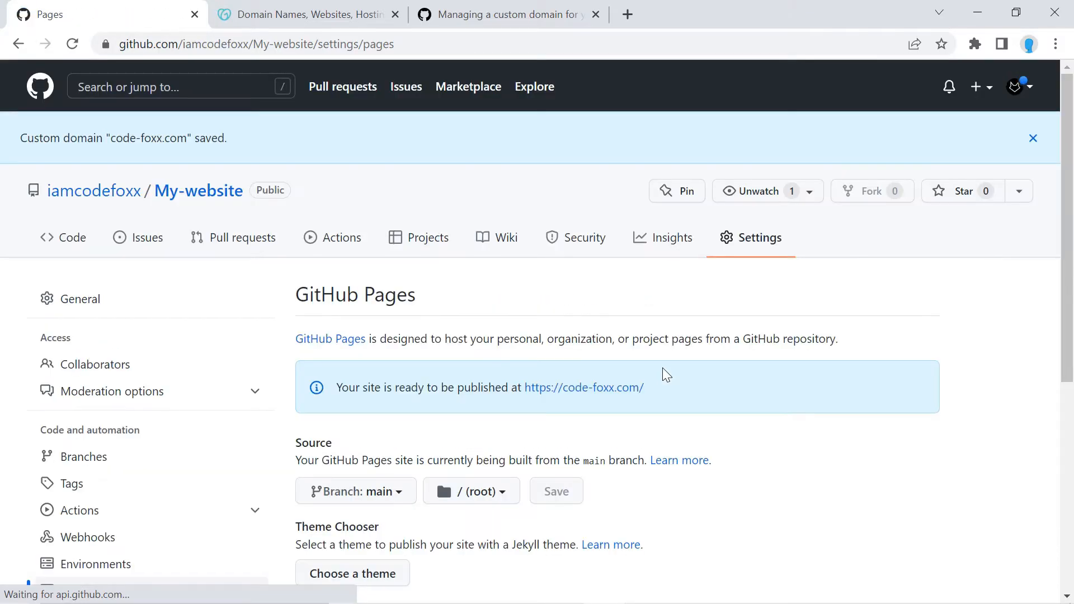
Step: Scroll to the Custom domain section to see the code-foxx.com DNS check result
scroll("down", 3)
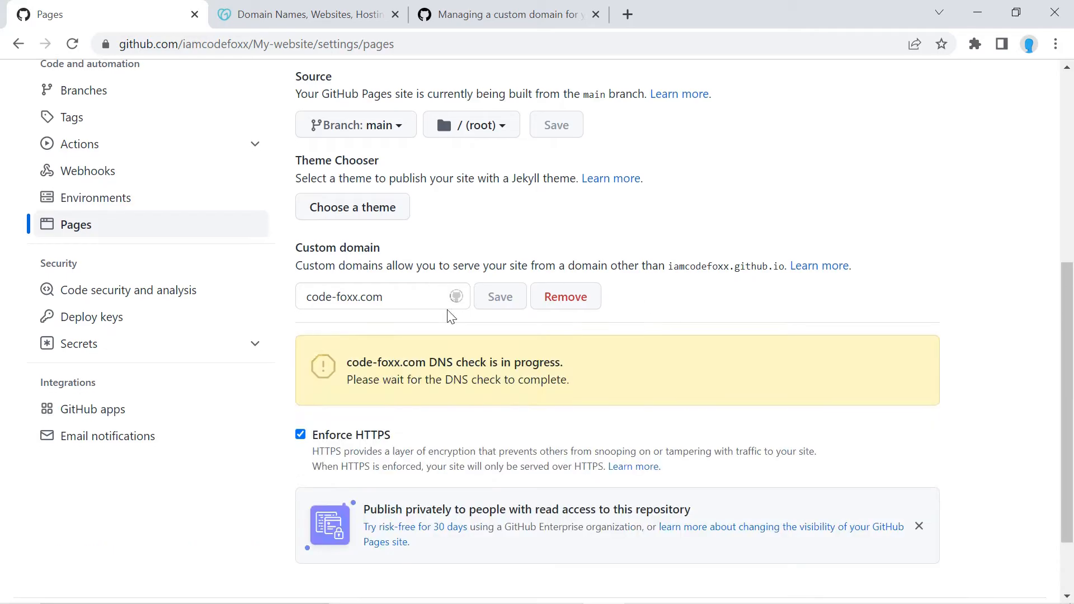
mouse_move(476, 355)
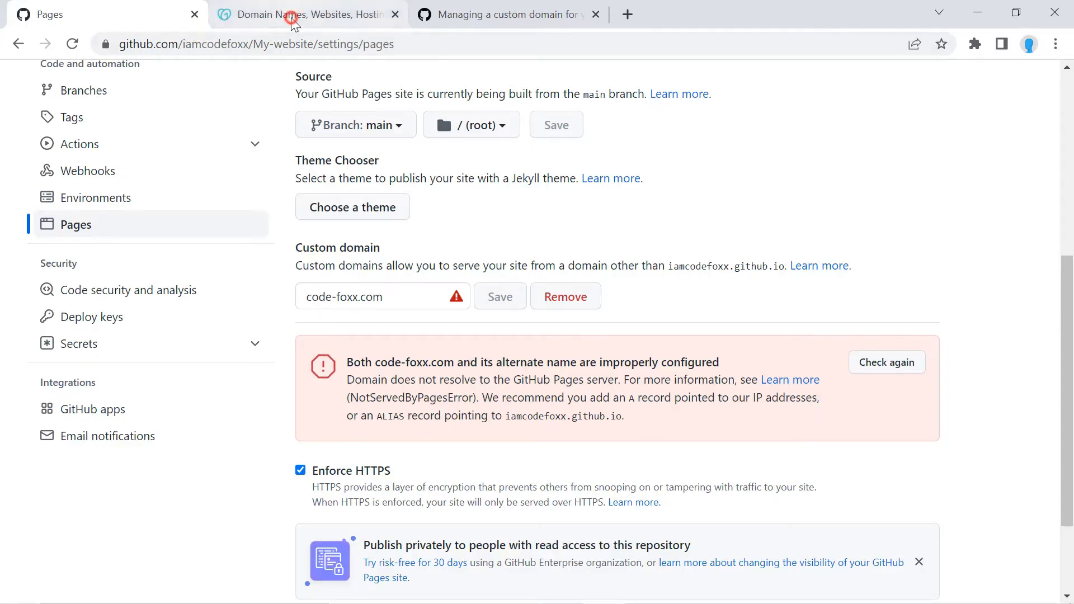
Step: Search GoDaddy for codefoxx.com and browse the taken-domain results and alternatives
left_click(304, 14)
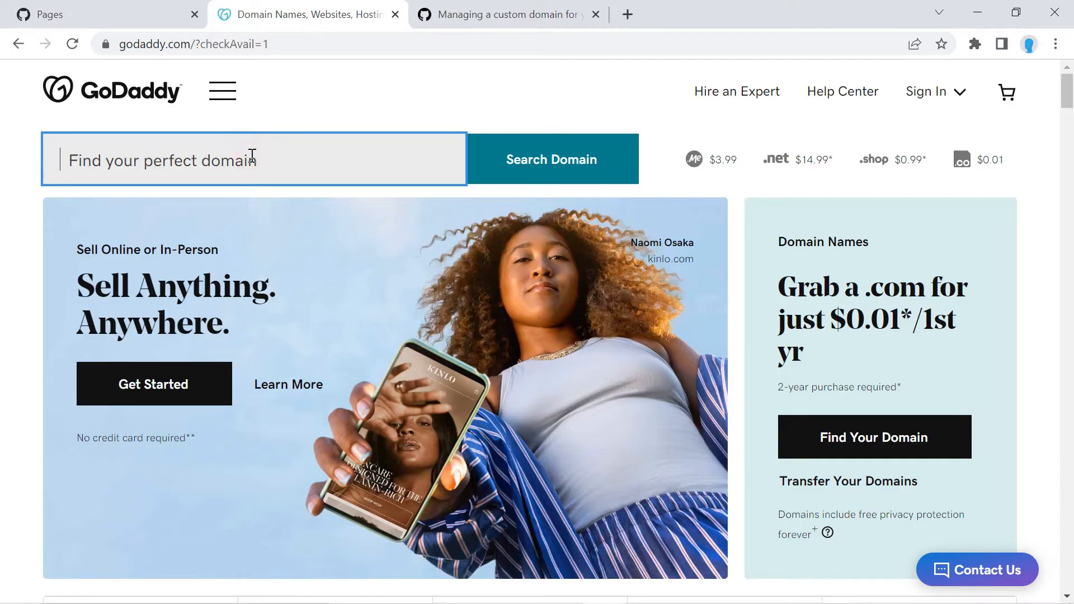
type("code")
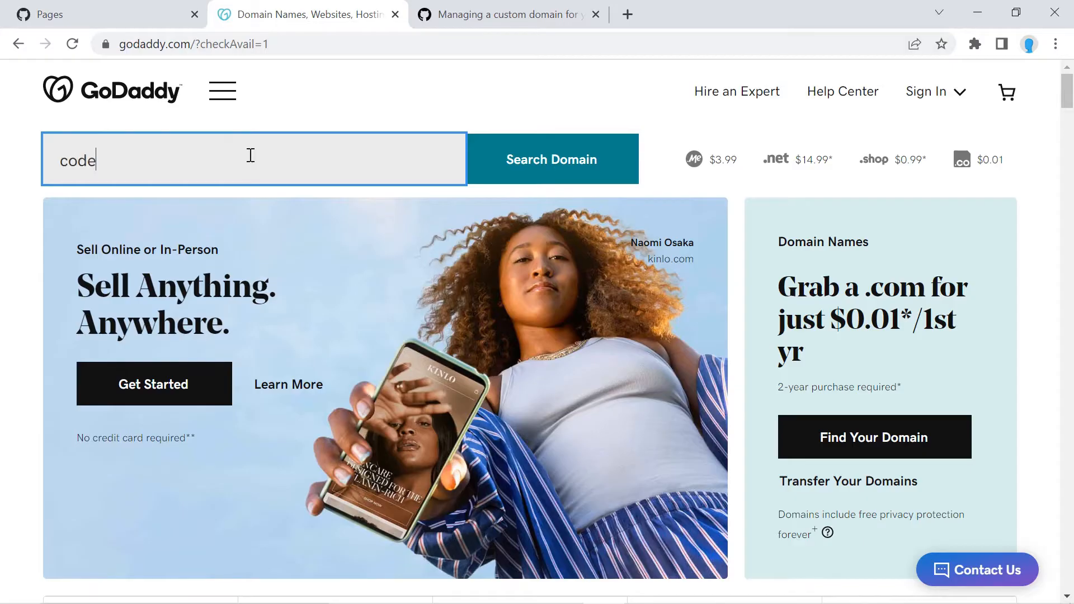
type("foxx.com")
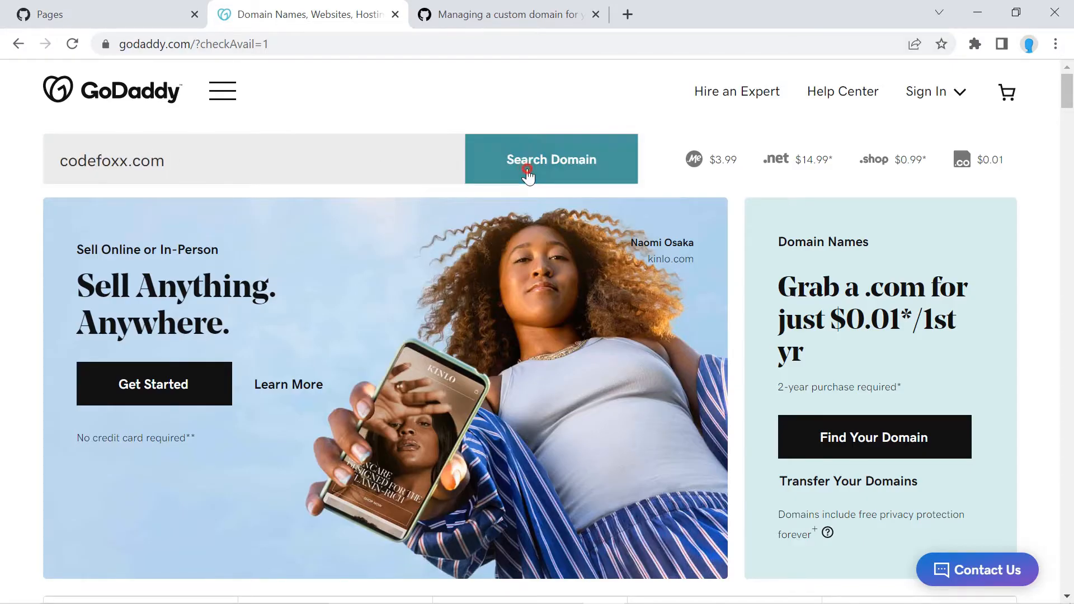
left_click(550, 159)
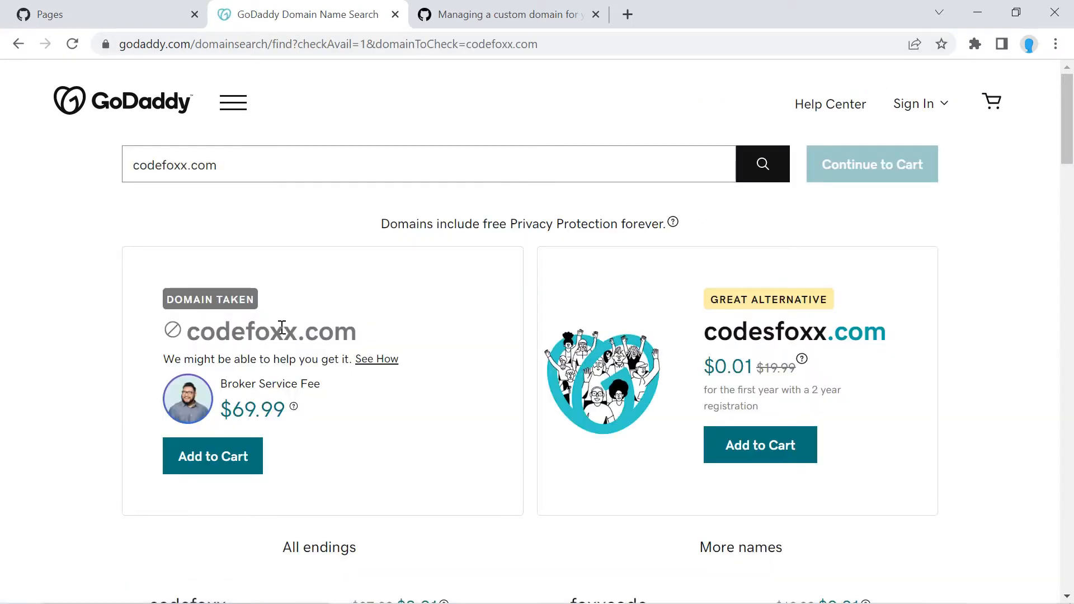
scroll("down", 3)
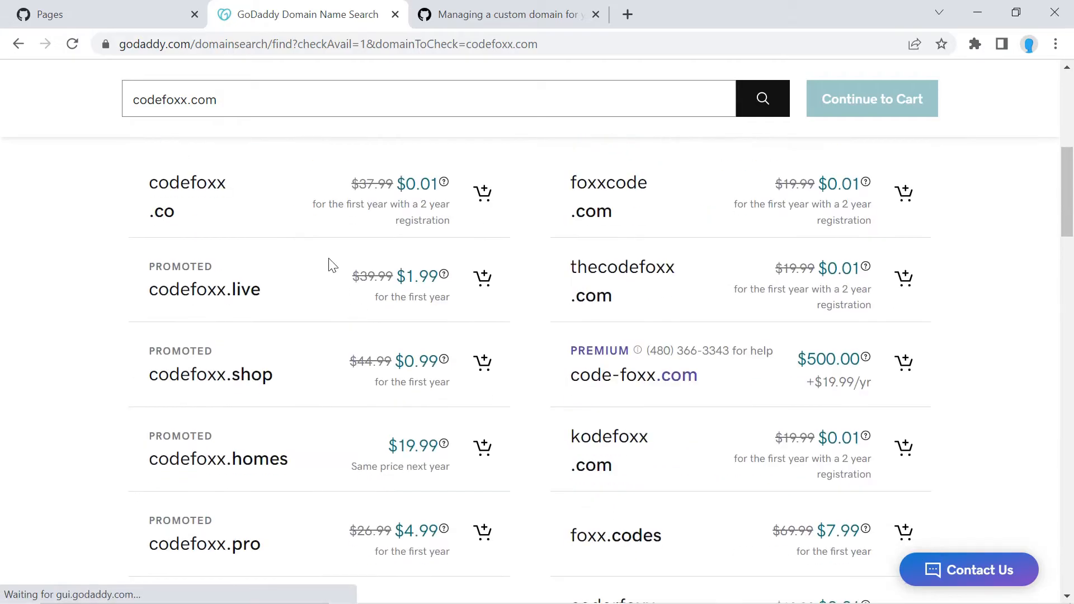
scroll("down", 3)
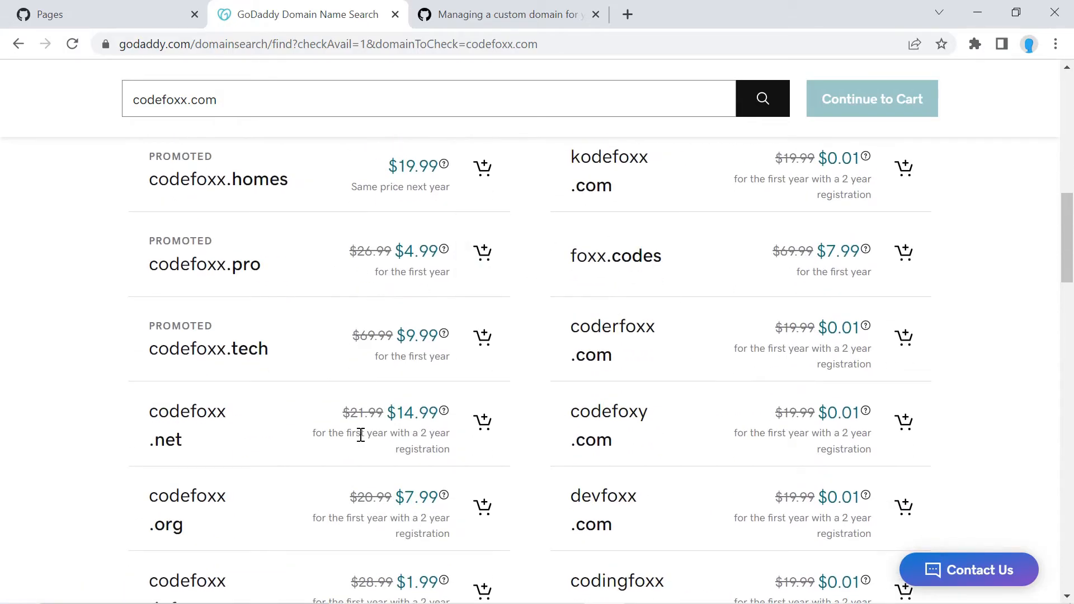
mouse_move(354, 241)
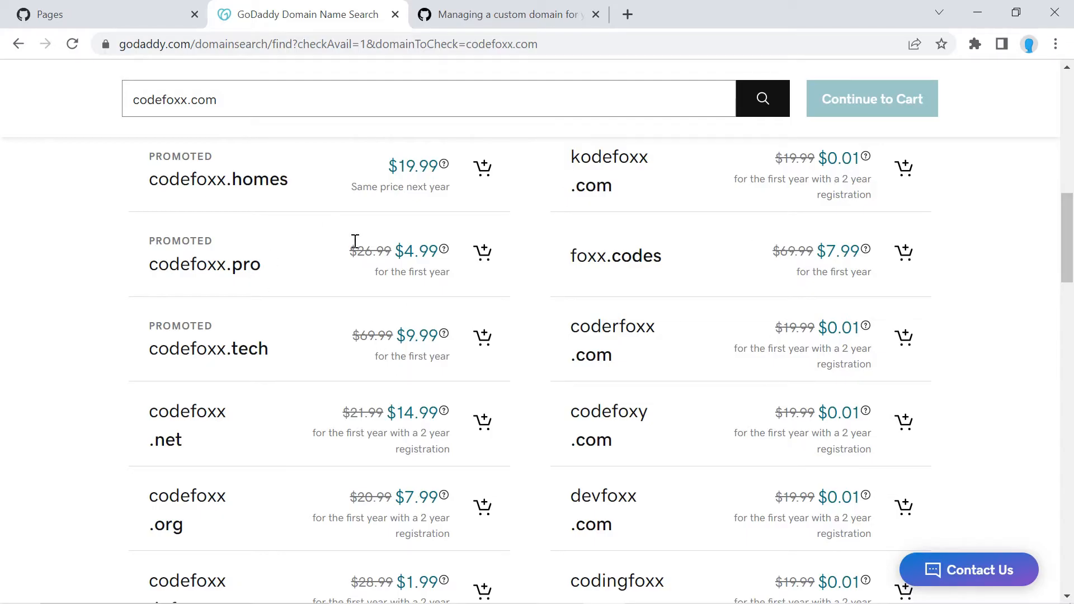
mouse_move(231, 272)
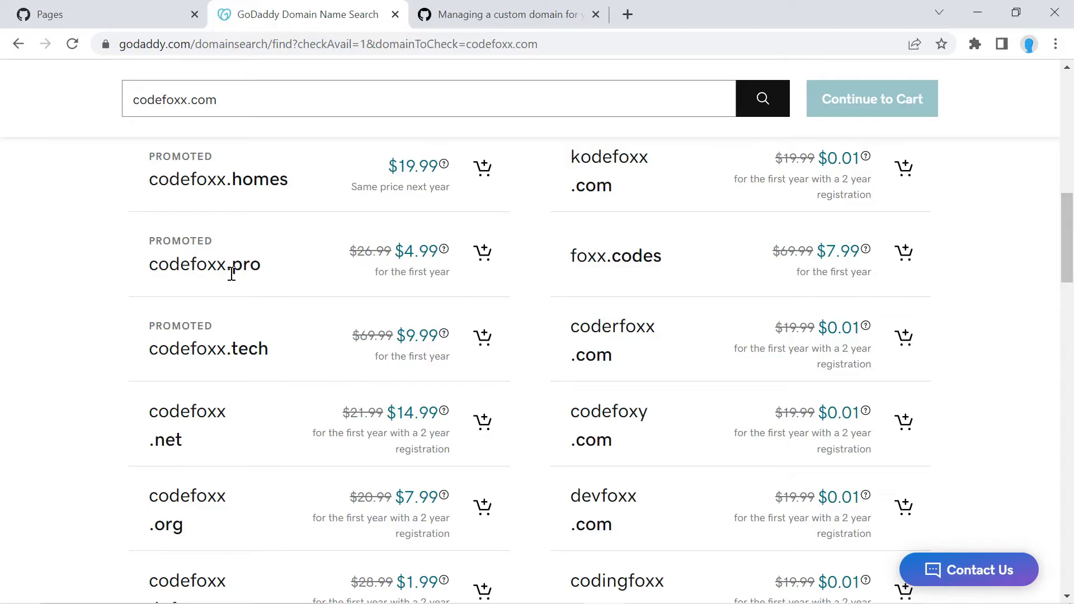
mouse_move(483, 252)
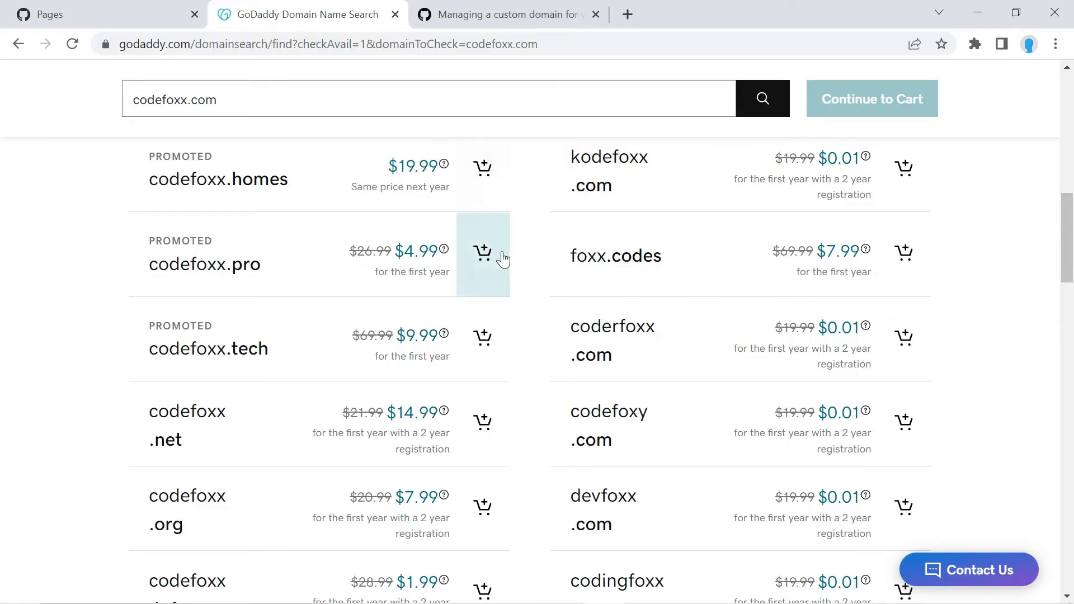
mouse_move(485, 272)
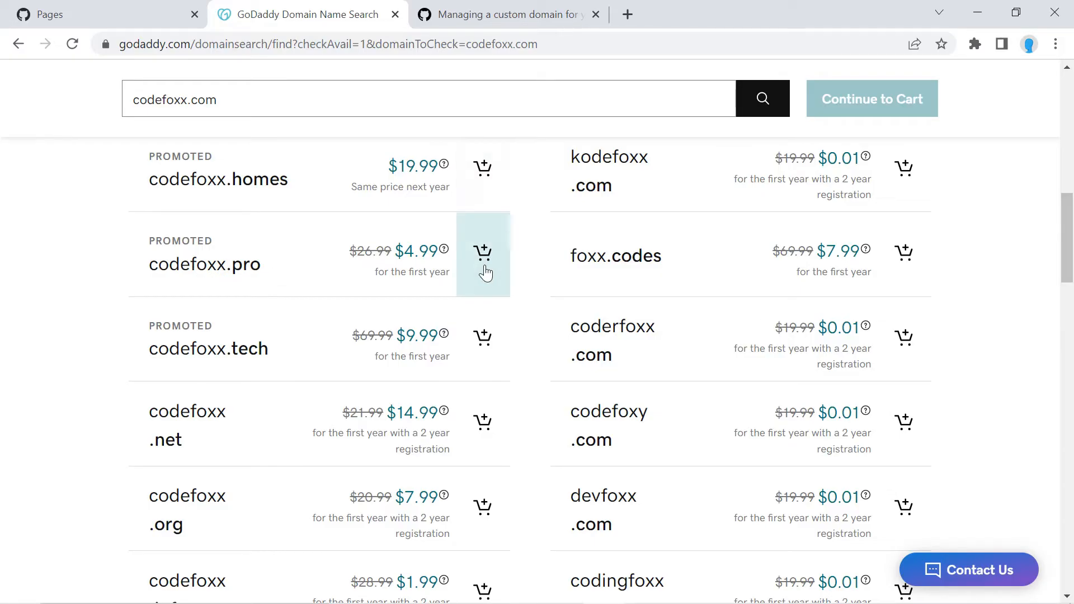
mouse_move(349, 269)
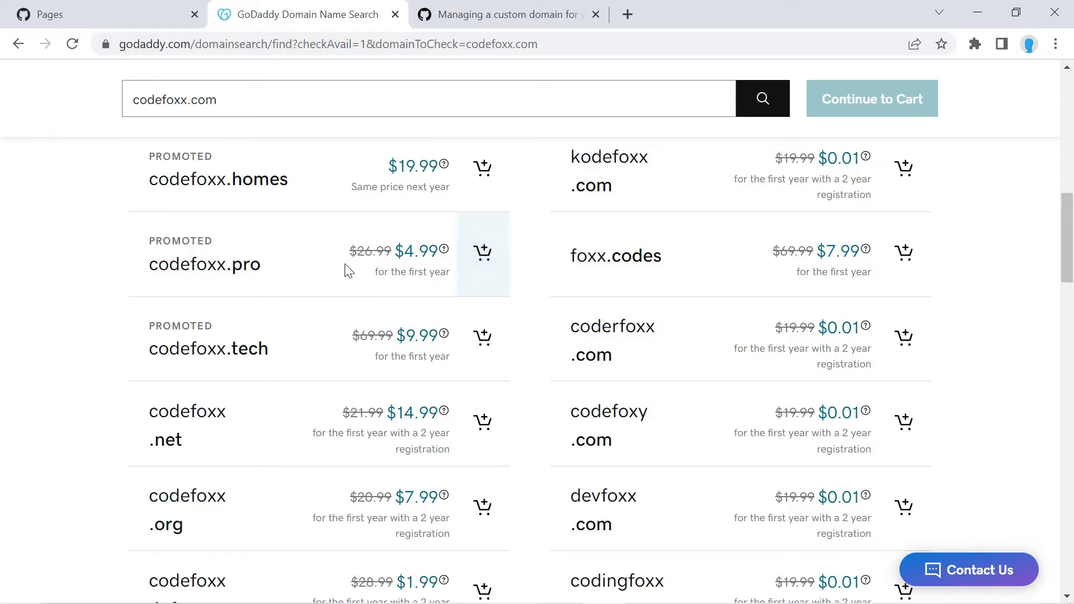
mouse_move(288, 269)
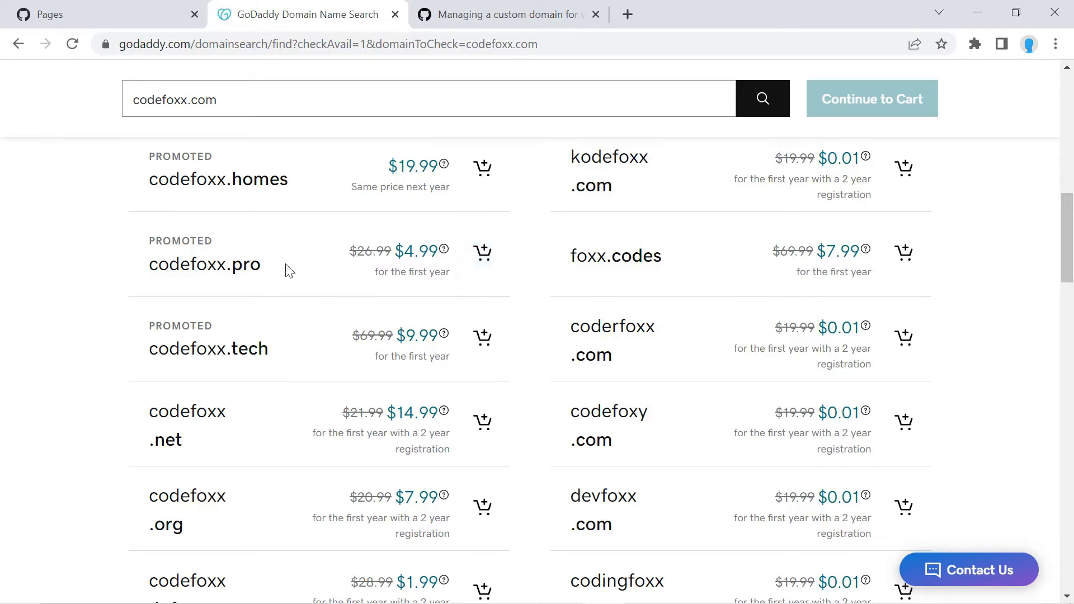
scroll("up", 3)
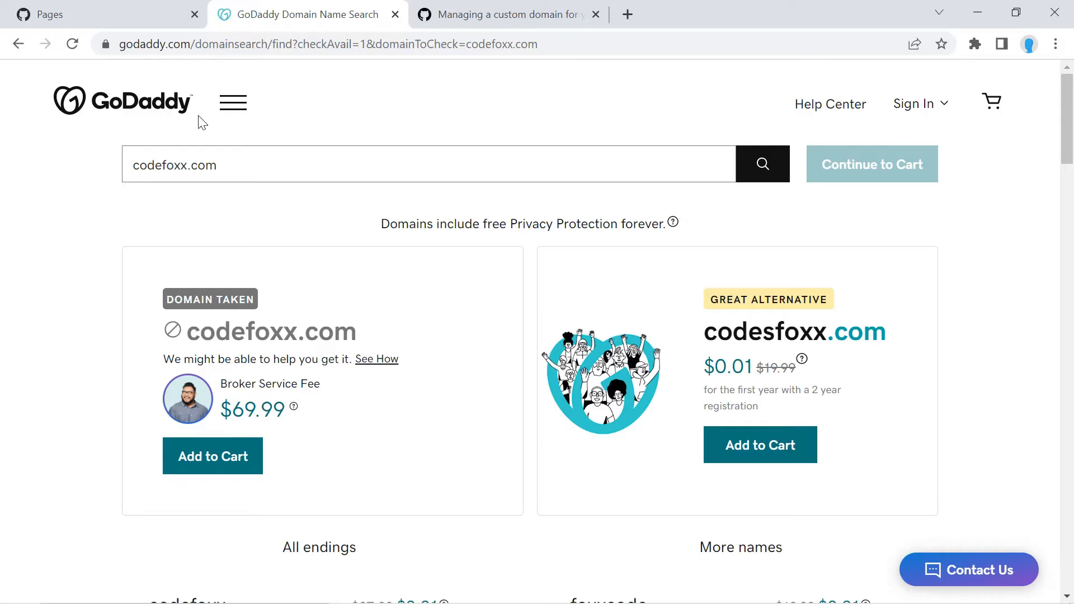
Step: Sign in to the GoDaddy account from the home page using saved credentials
left_click(113, 101)
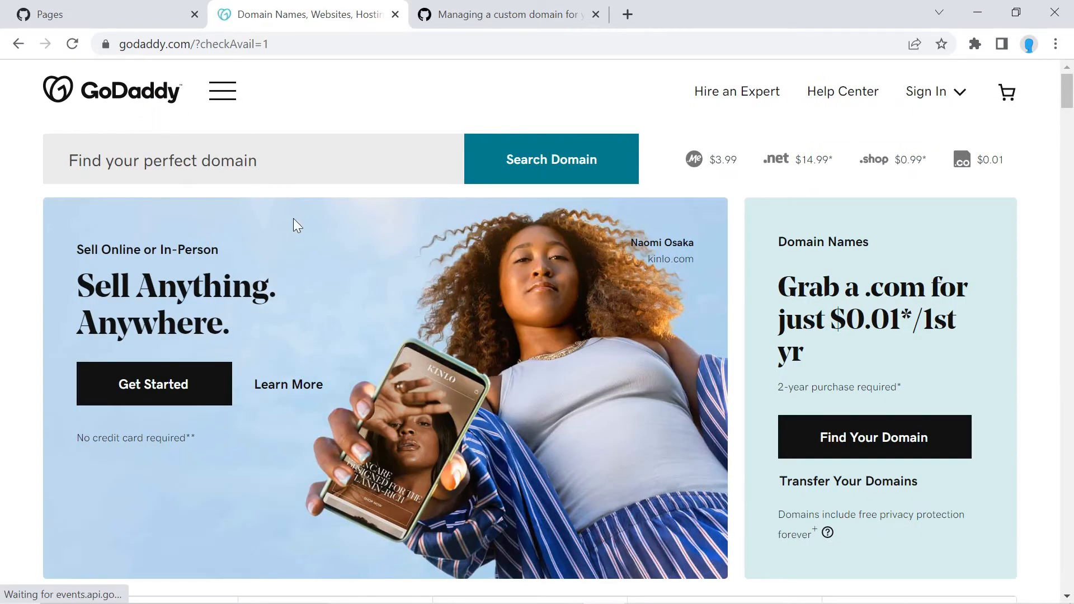
mouse_move(1004, 112)
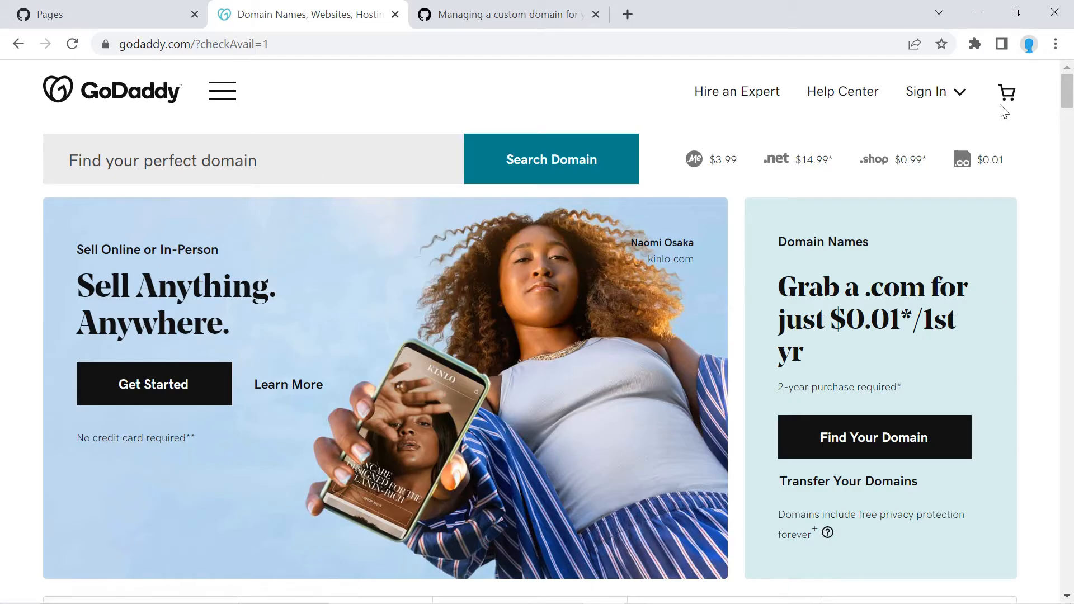
left_click(929, 91)
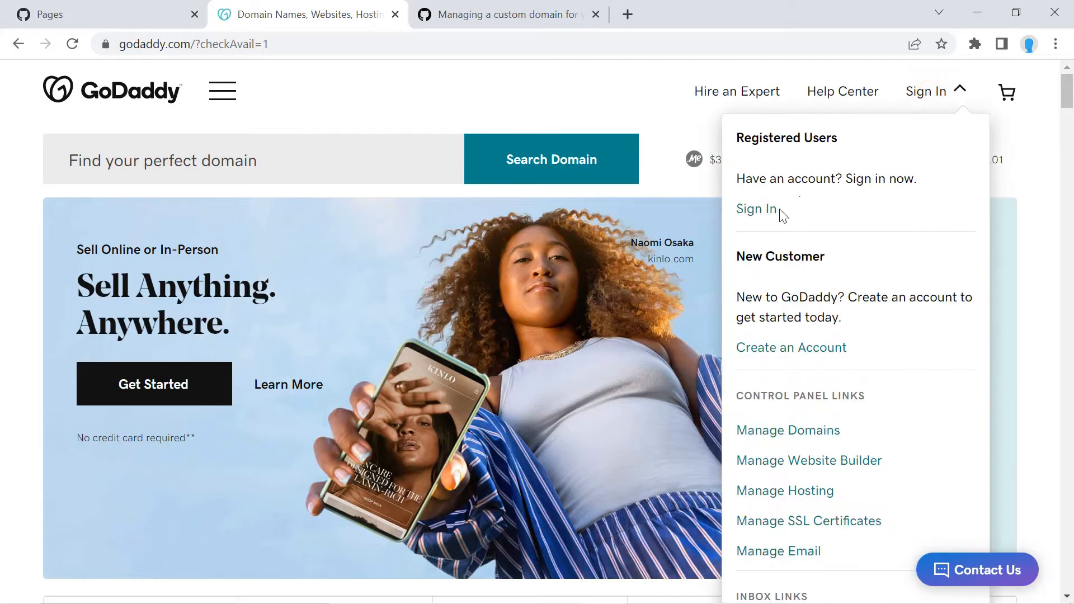
left_click(754, 209)
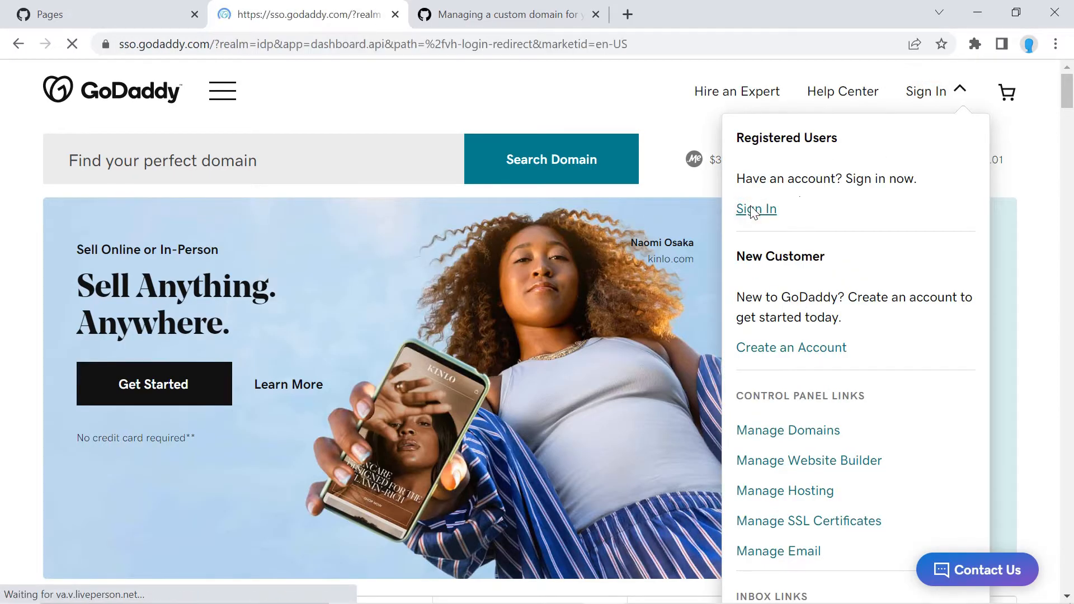
left_click(756, 208)
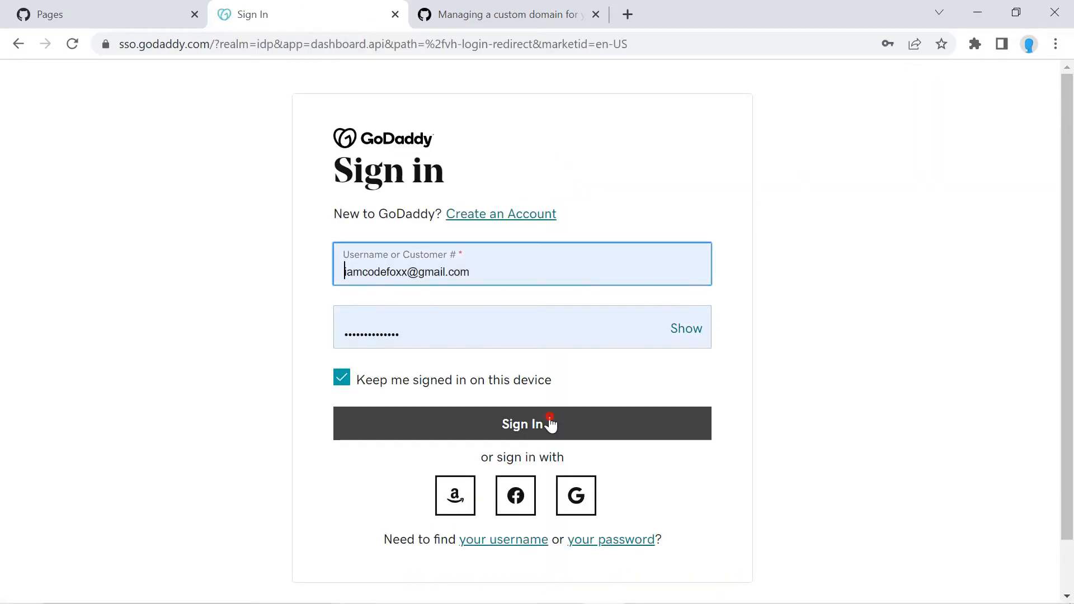
left_click(522, 424)
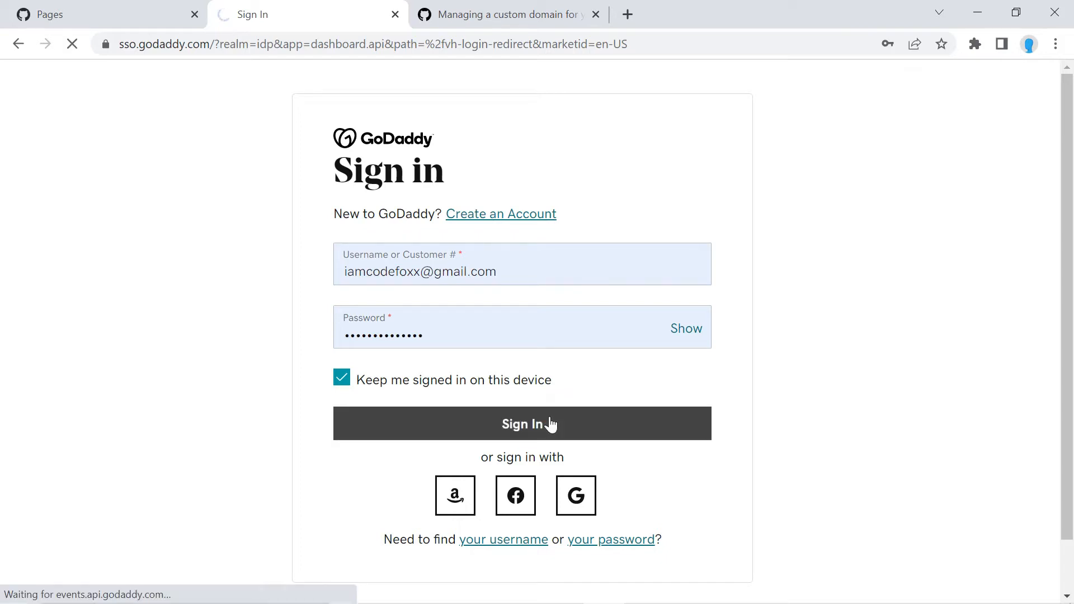
left_click(522, 423)
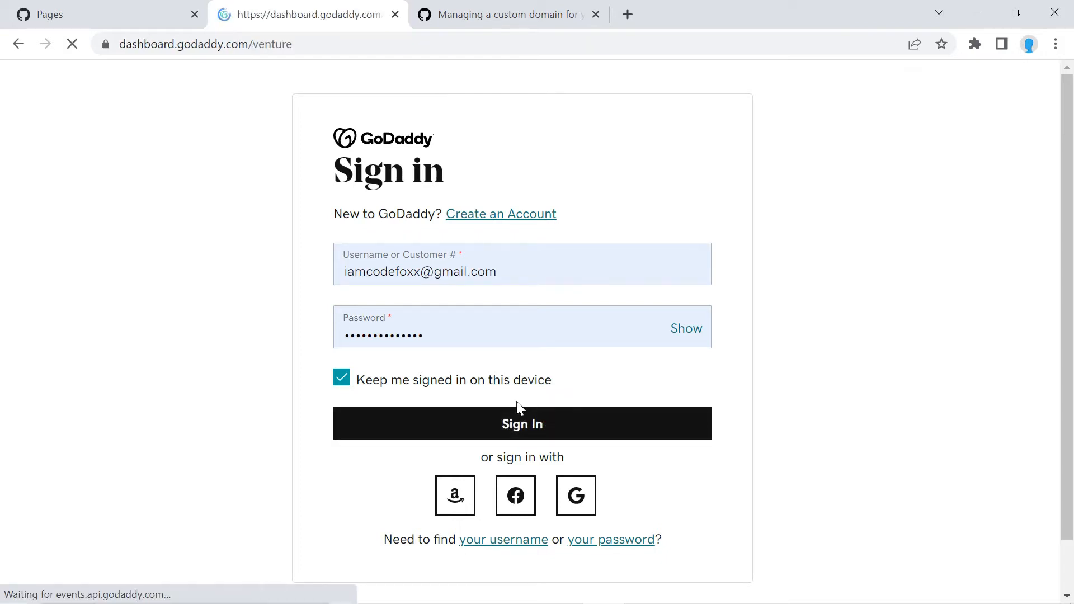
left_click(522, 423)
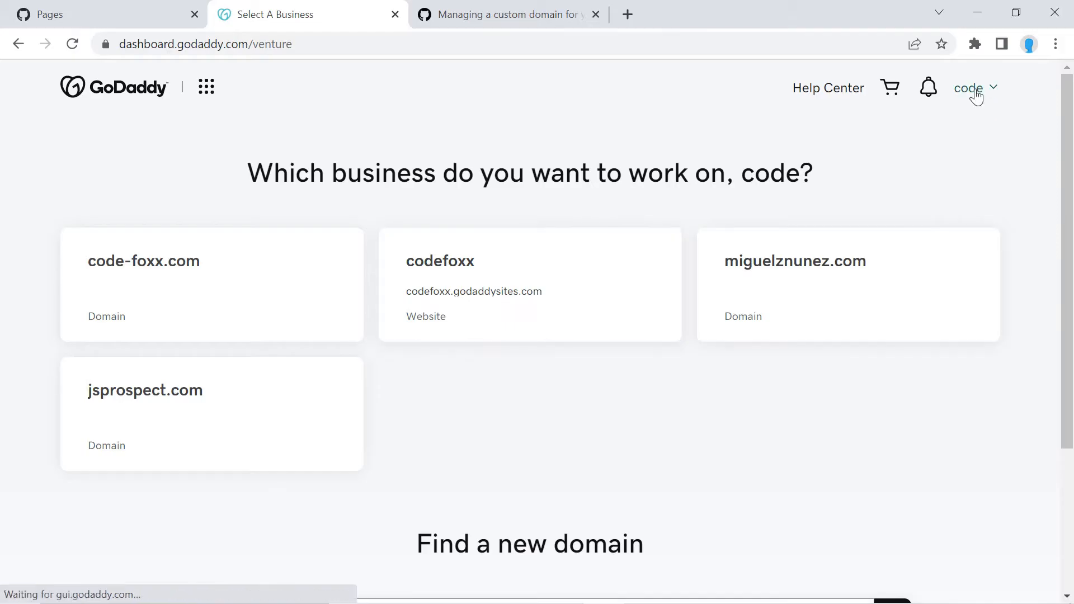
Step: Open Manage DNS for code-foxx.com from My Products
left_click(971, 88)
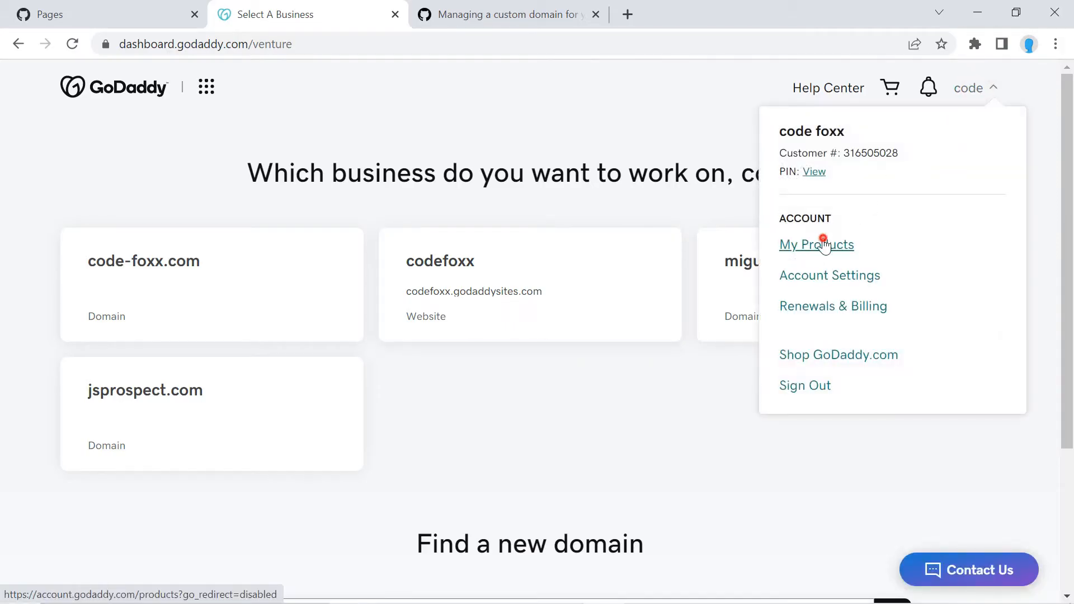
left_click(815, 245)
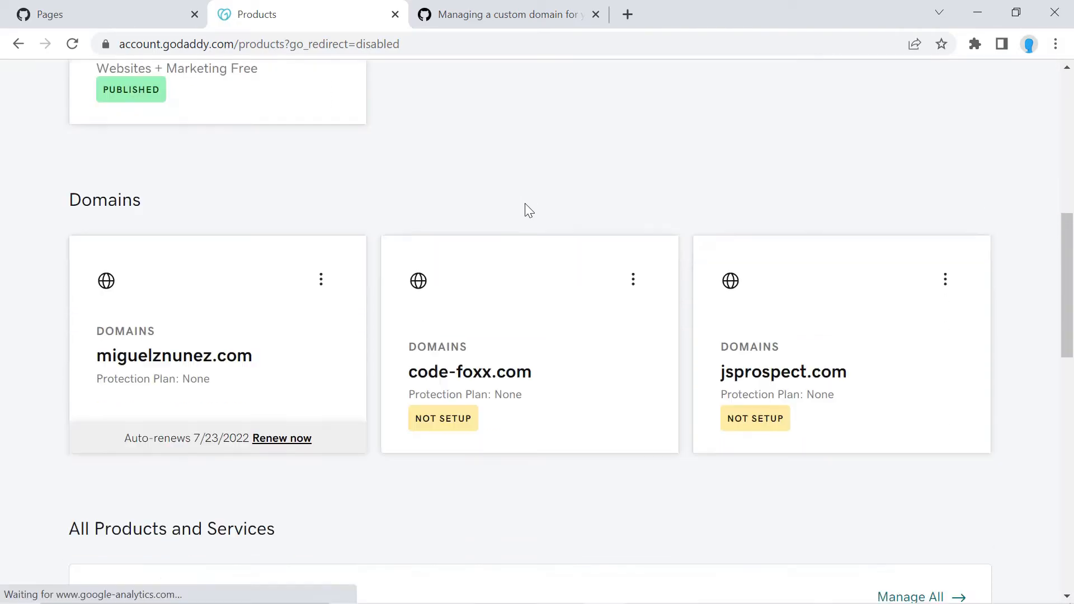
scroll("down", 3)
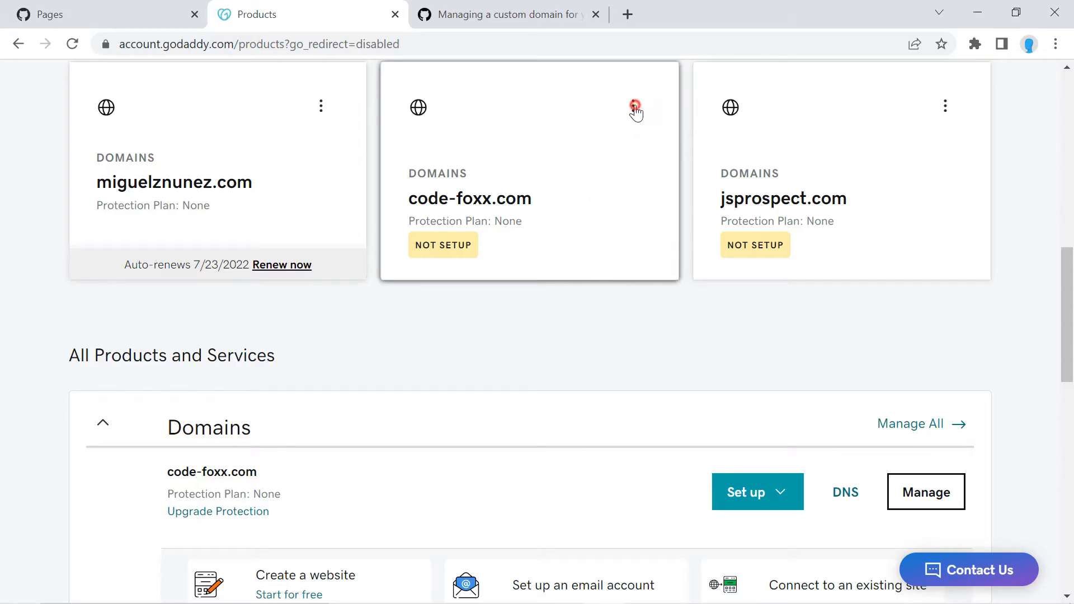
left_click(632, 107)
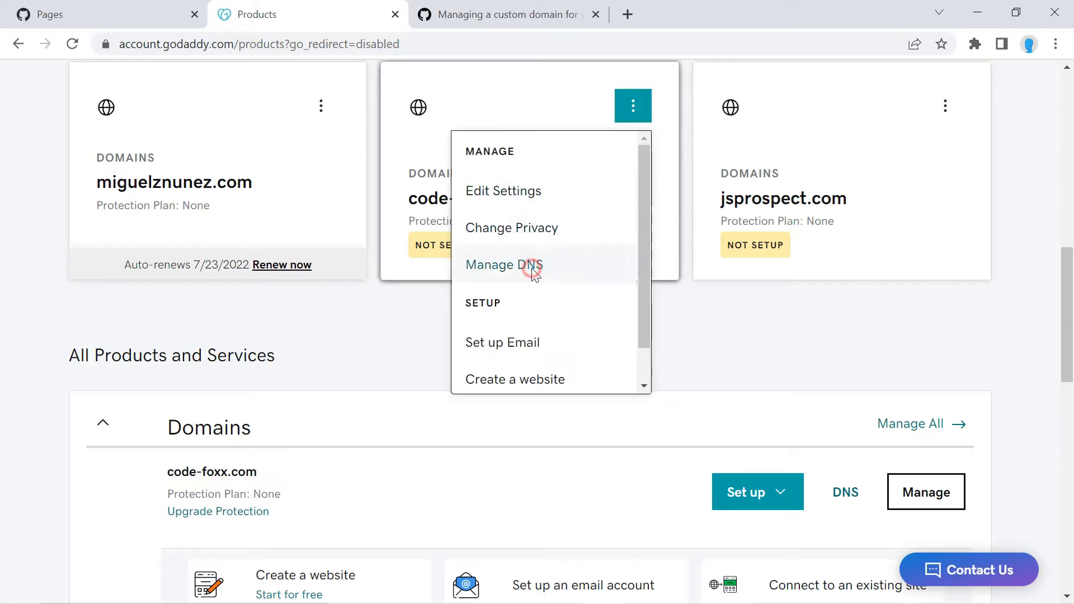
left_click(502, 265)
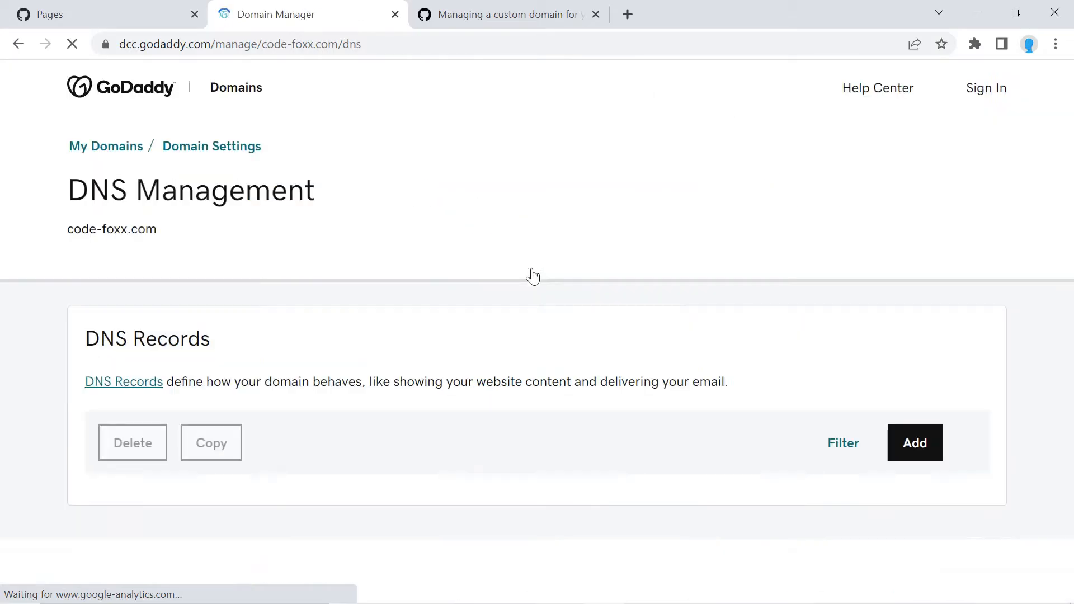
Step: Draft a new type A record named @ with an empty value, then view the GitHub Docs guide
scroll("down", 3)
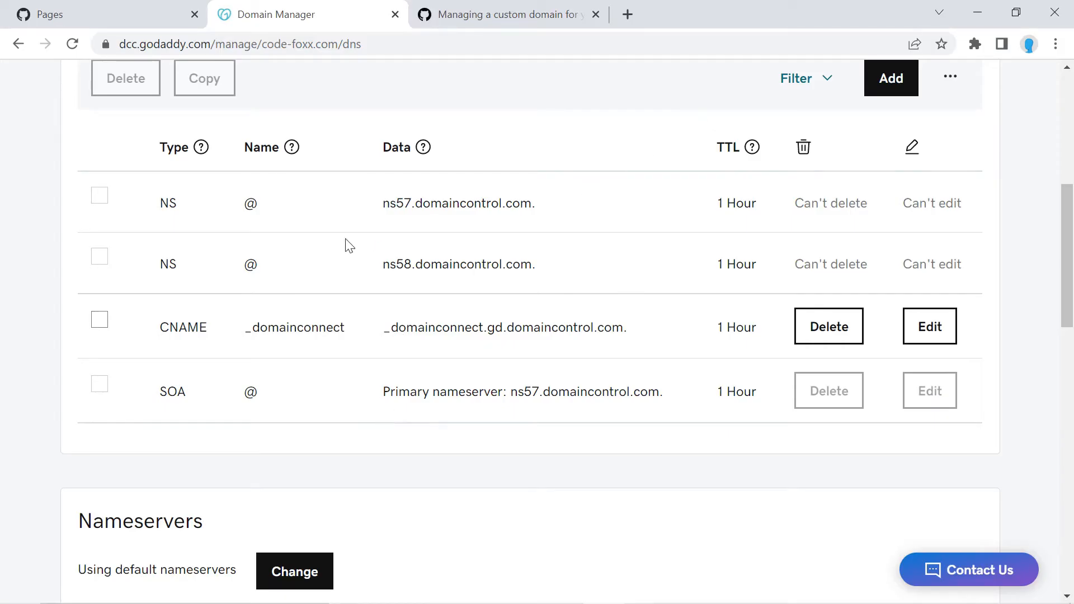
mouse_move(259, 400)
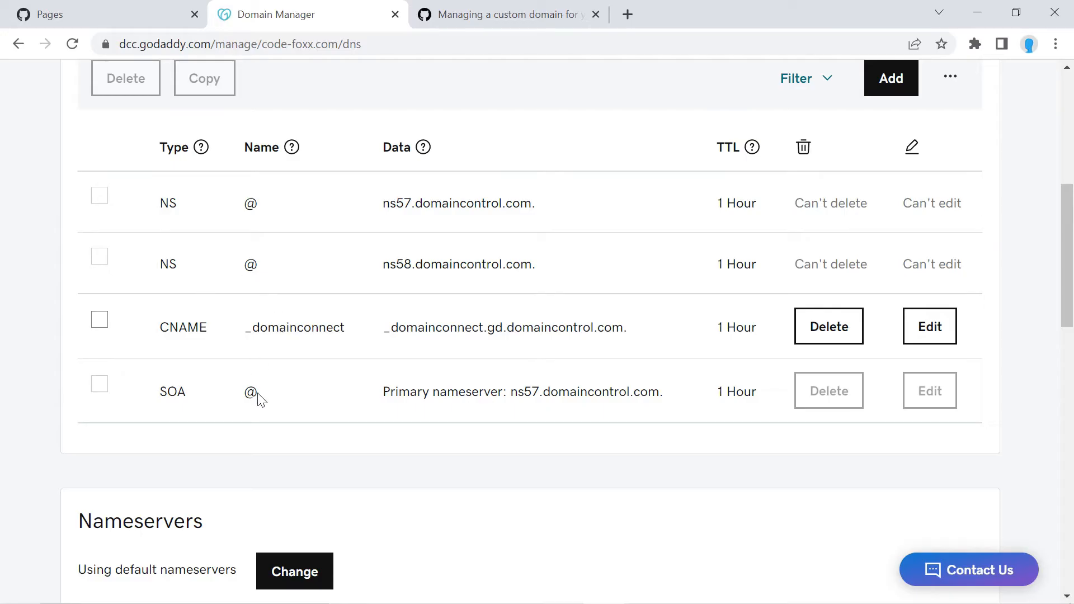
mouse_move(263, 322)
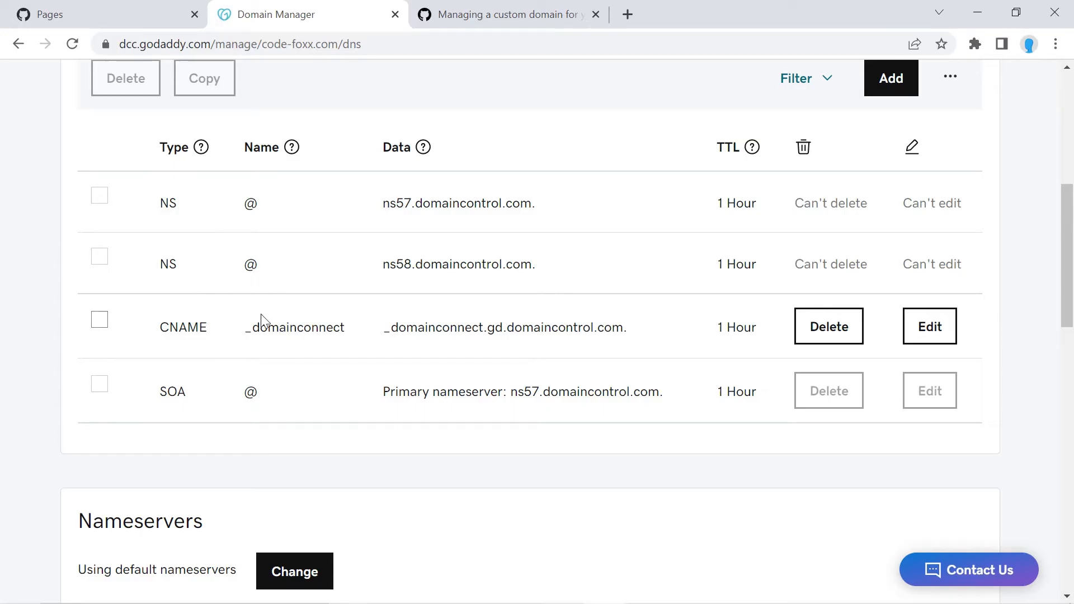
mouse_move(271, 397)
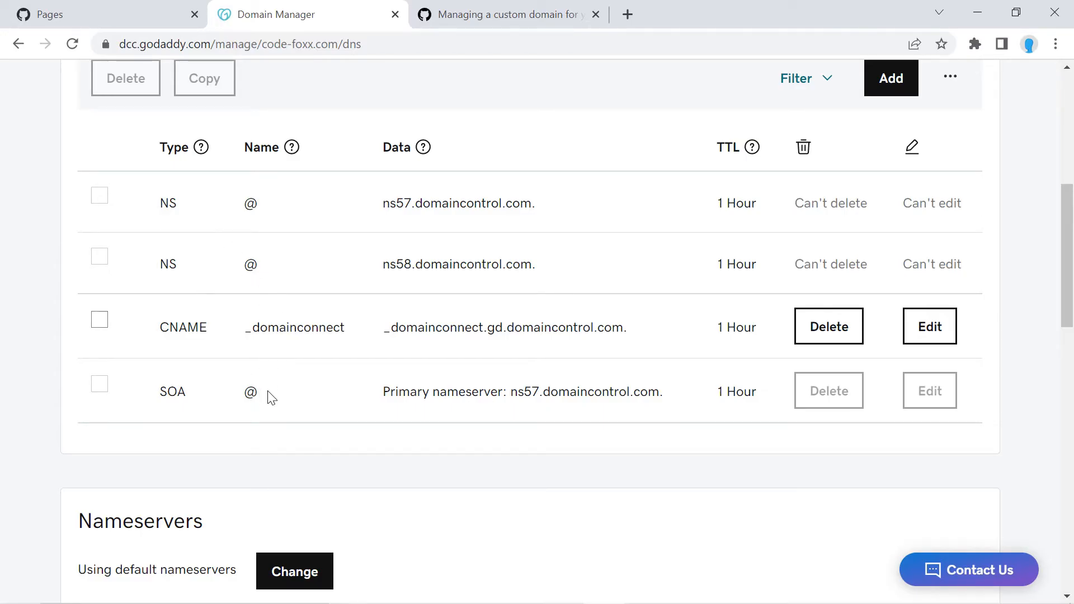
left_click(891, 78)
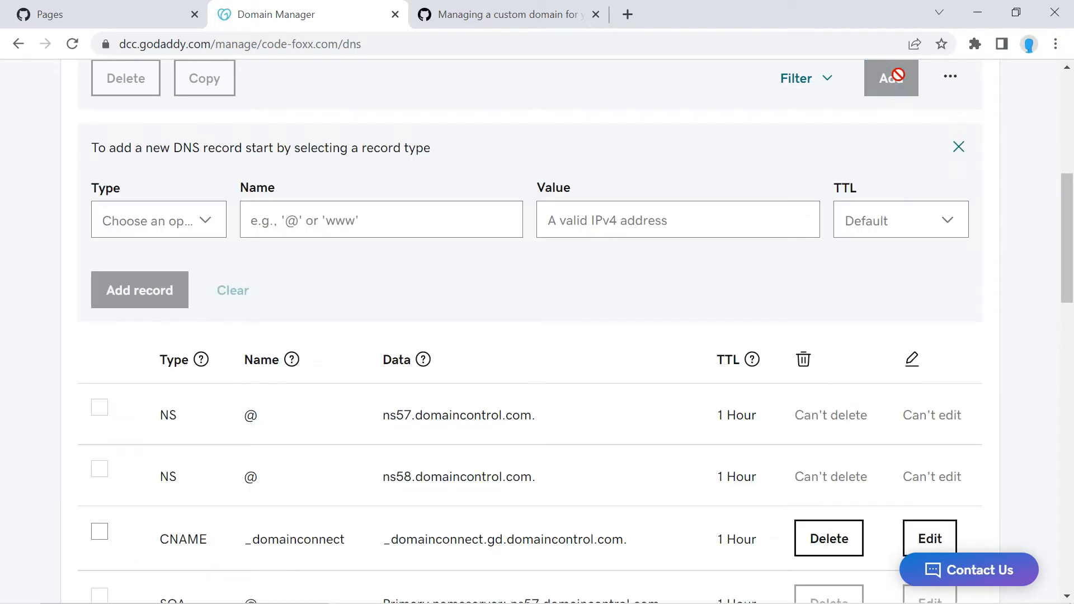
left_click(158, 219)
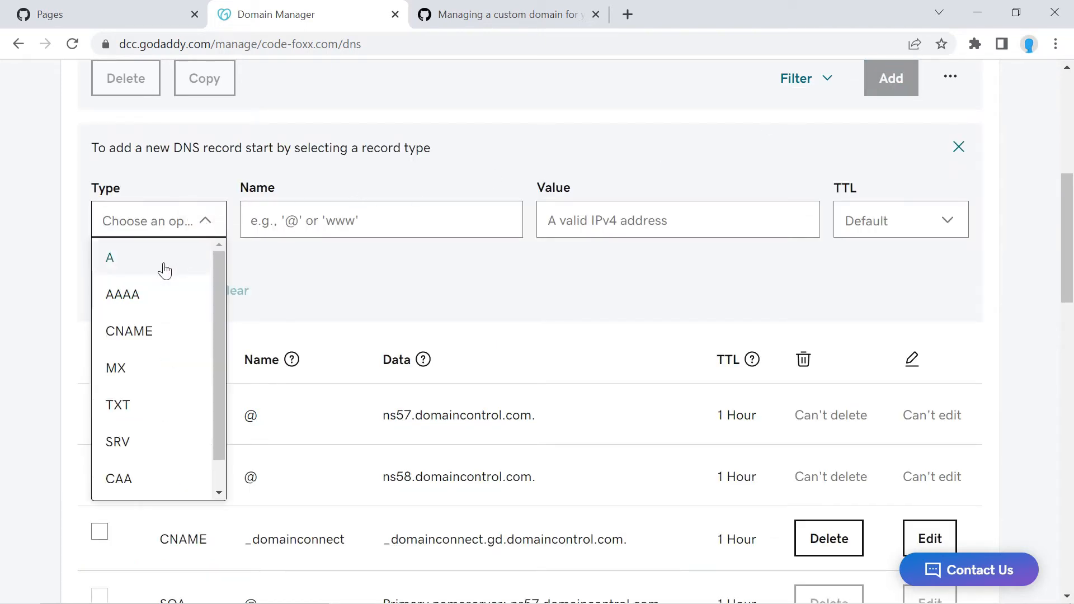
left_click(110, 257)
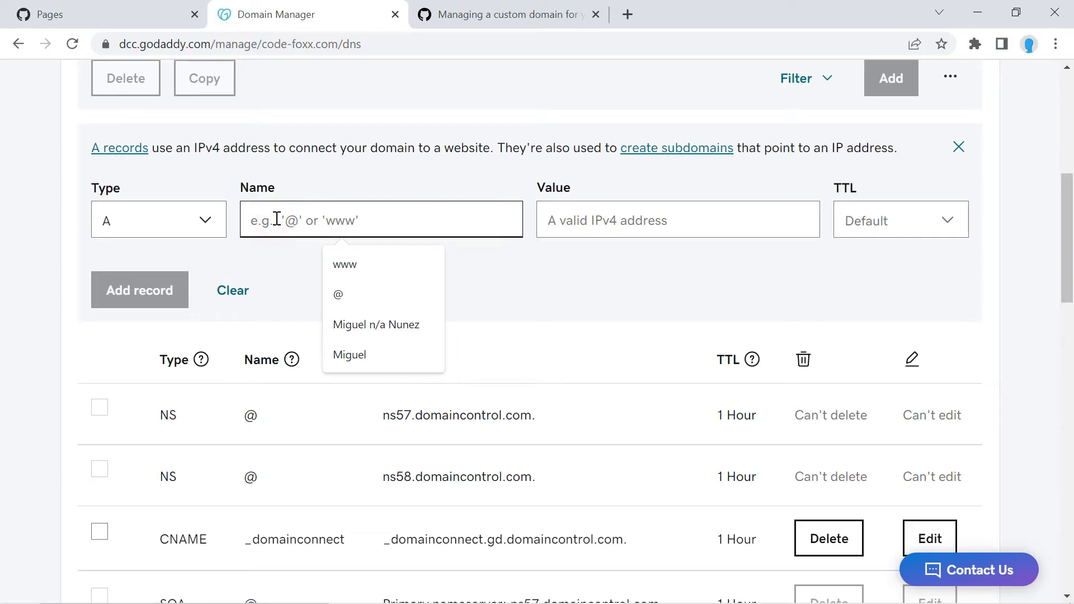
left_click(338, 293)
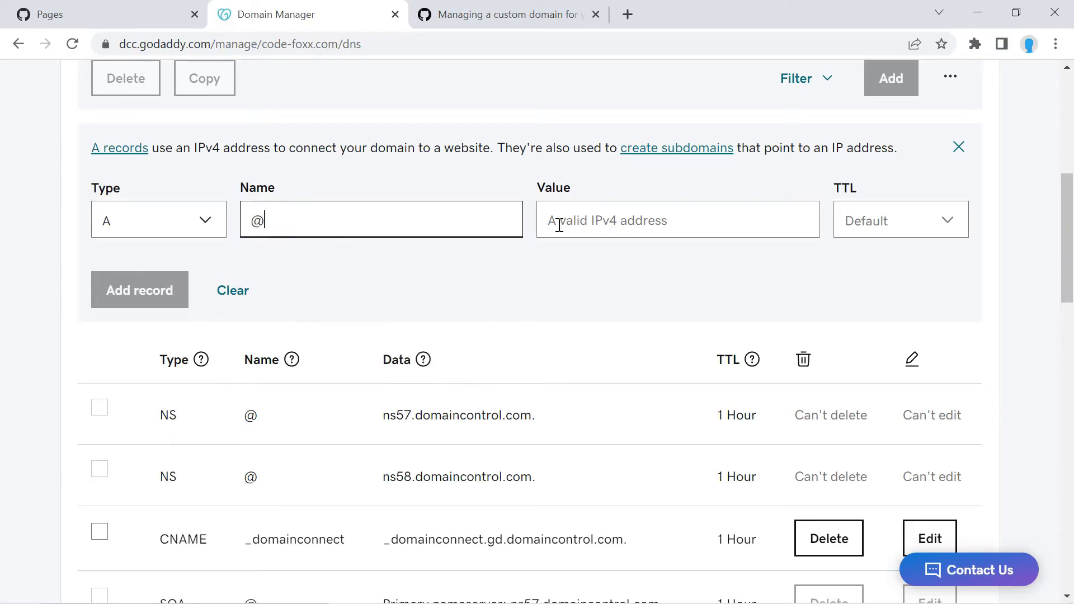
left_click(678, 220)
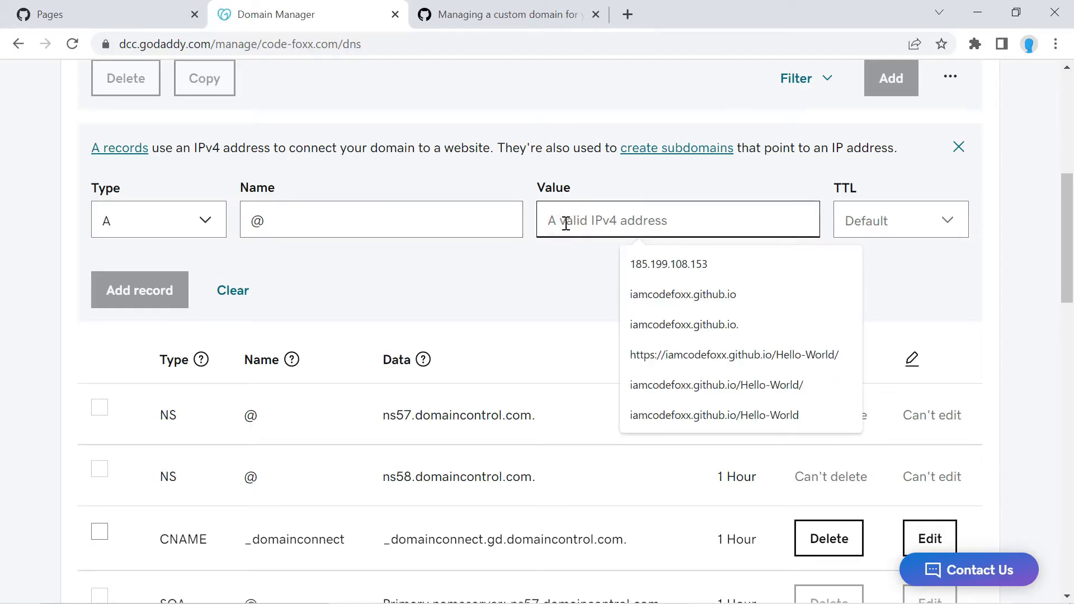
left_click(507, 13)
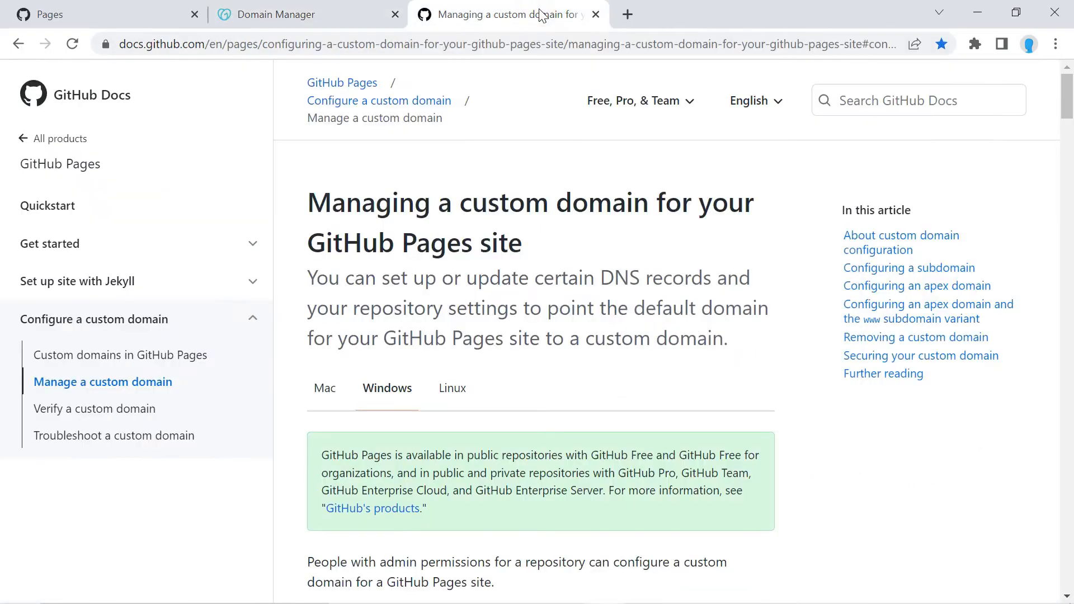
mouse_move(589, 45)
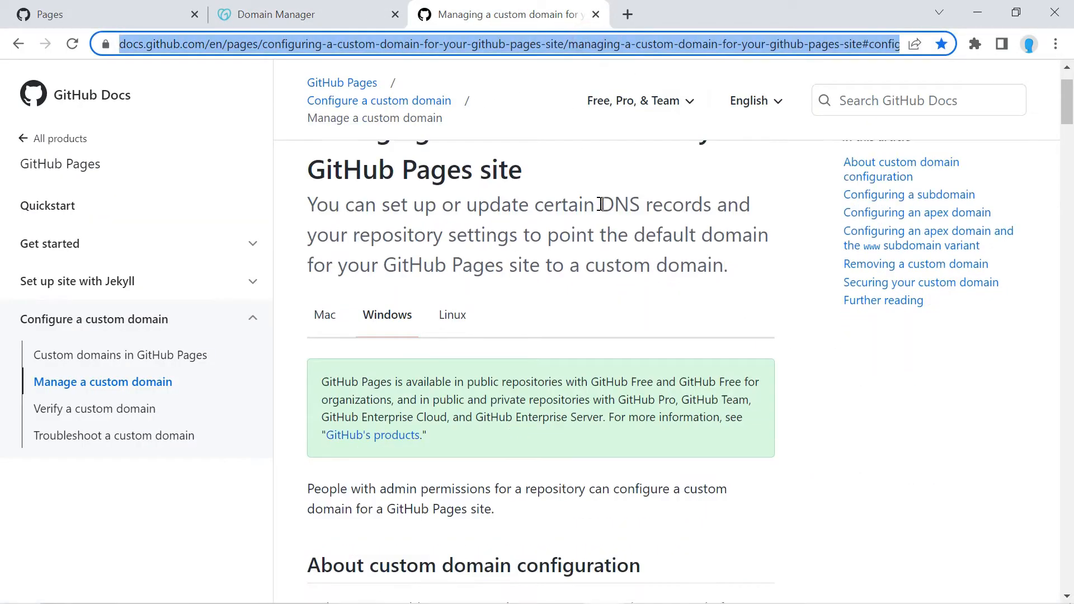
Step: Copy 185.199.108.153 from the apex-domain section and return to the GoDaddy form
scroll("down", 3)
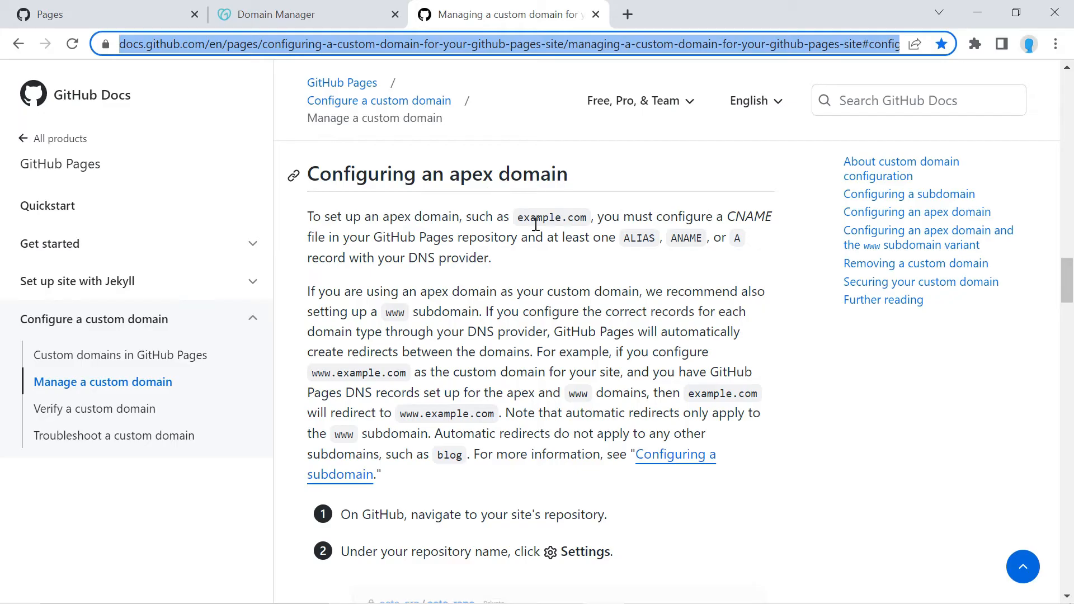
scroll("down", 3)
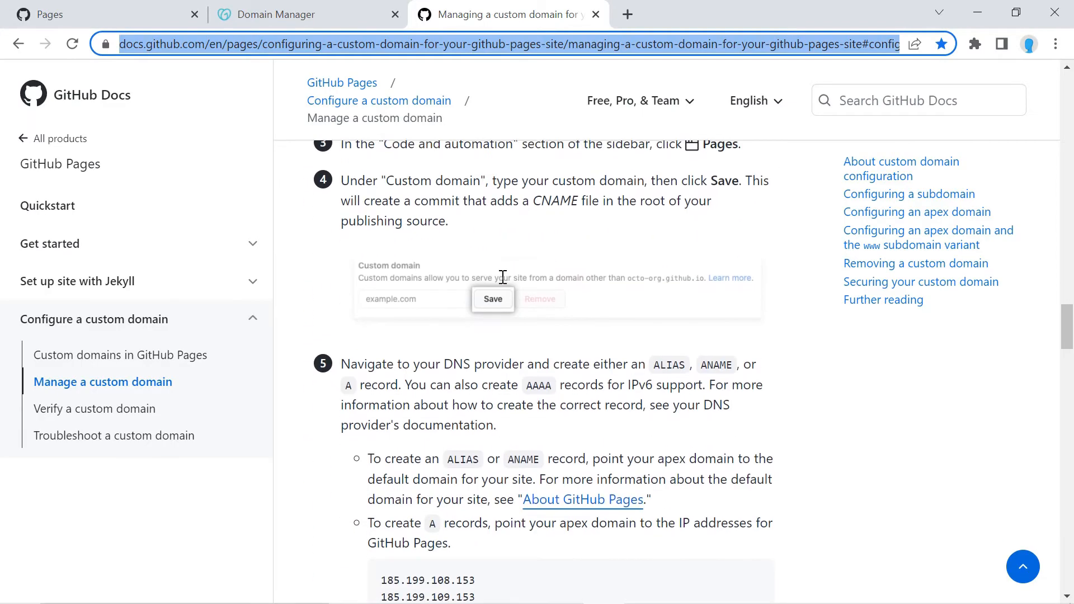
scroll("down", 3)
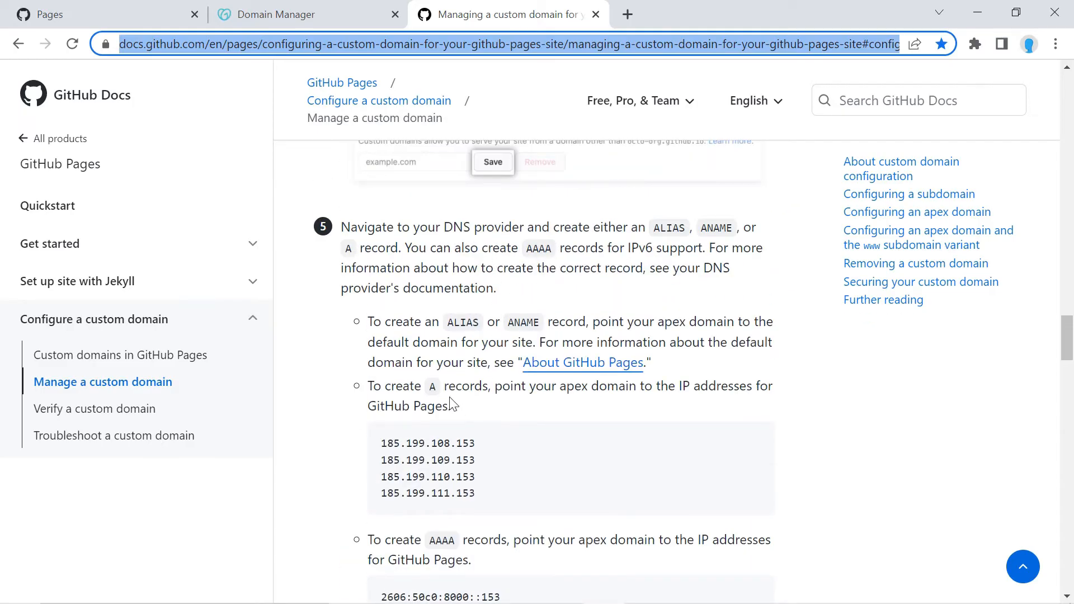
mouse_move(486, 393)
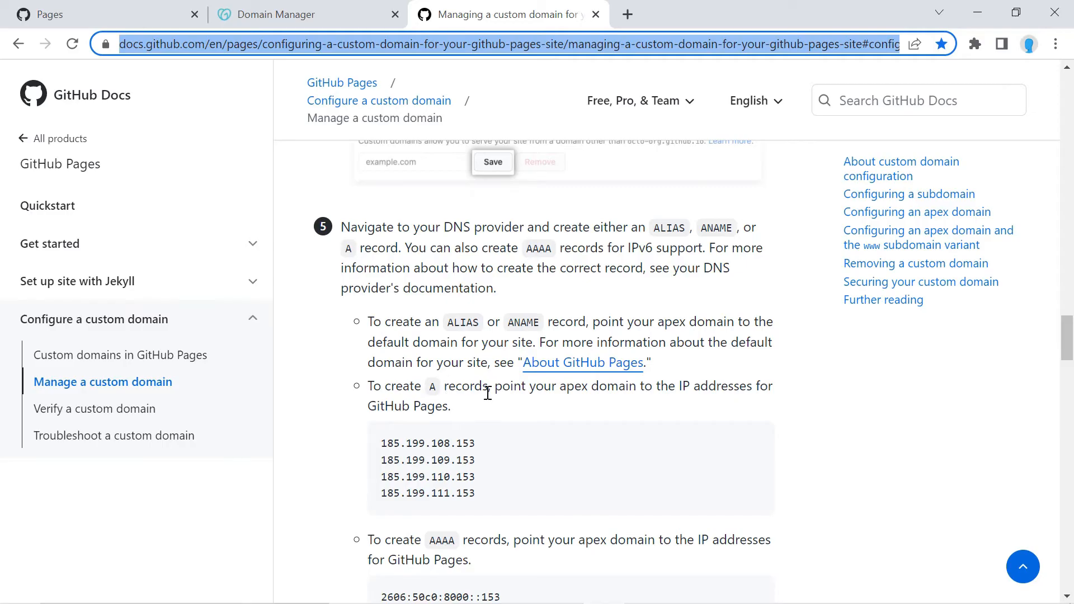
mouse_move(701, 406)
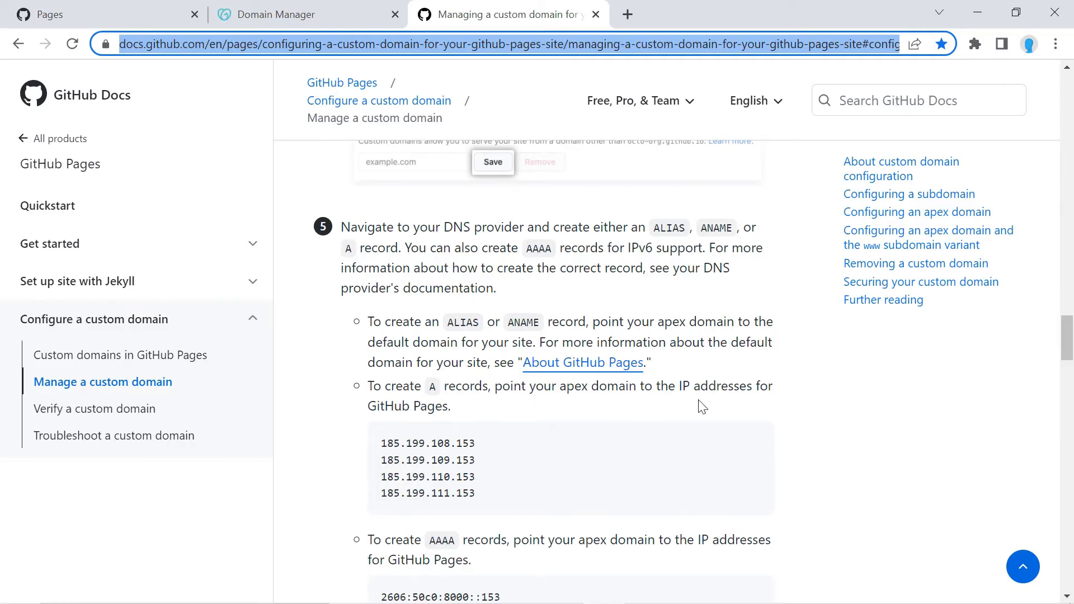
mouse_move(490, 449)
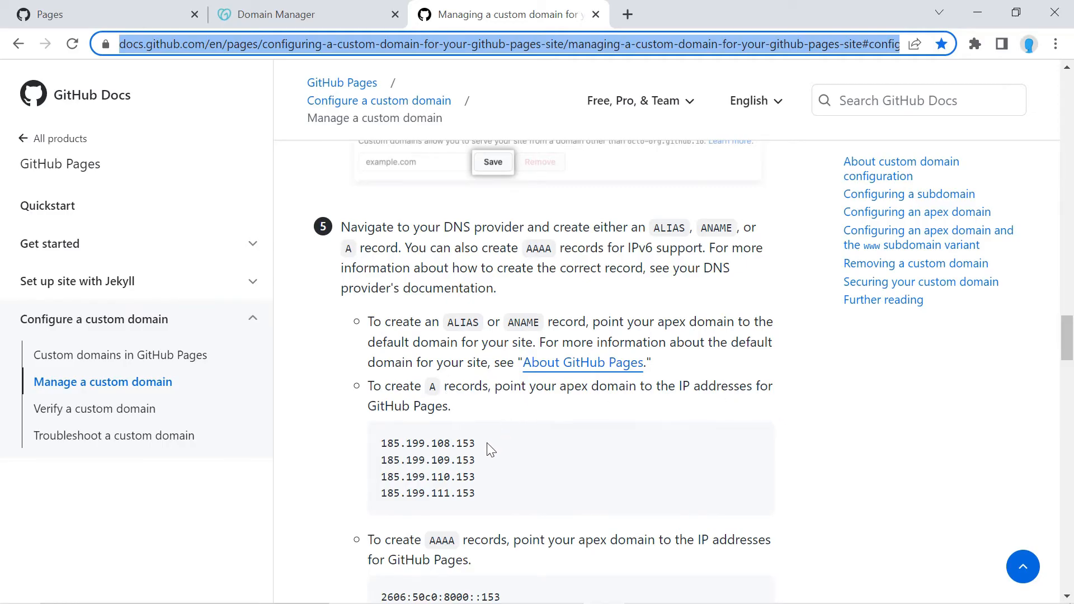
double_click(426, 443)
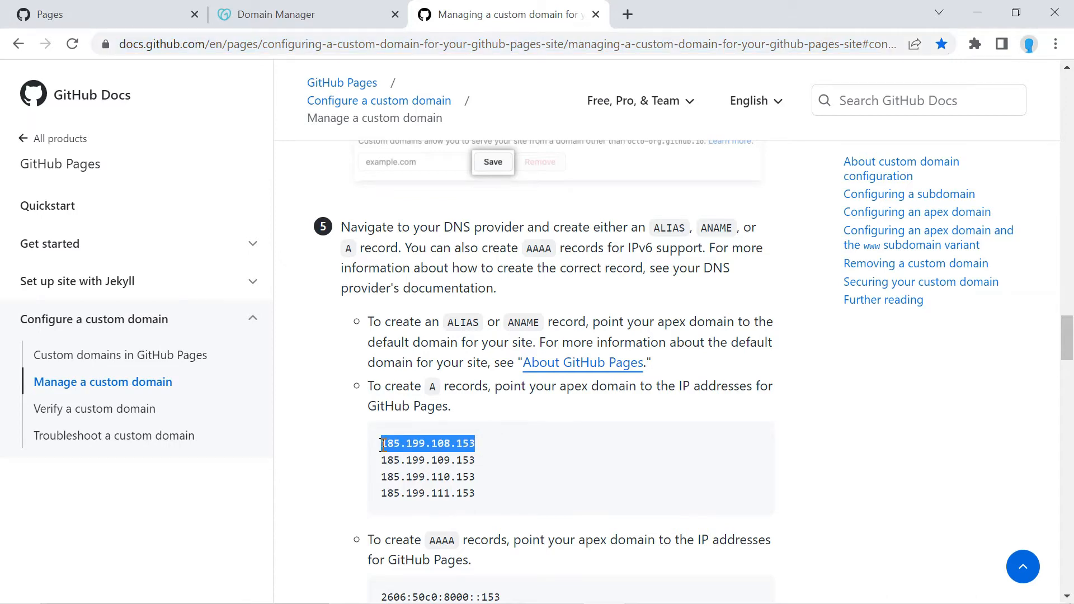
left_click(307, 14)
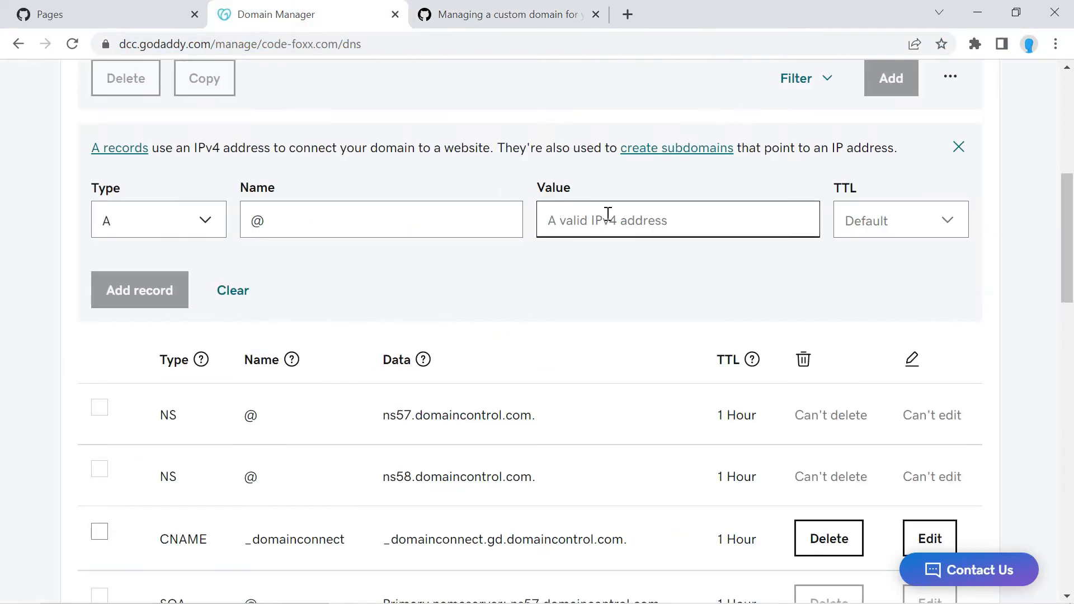
Step: Add @ A records pointing to 185.199.108.153 and 185.199.109.153
type("185.199.108.153")
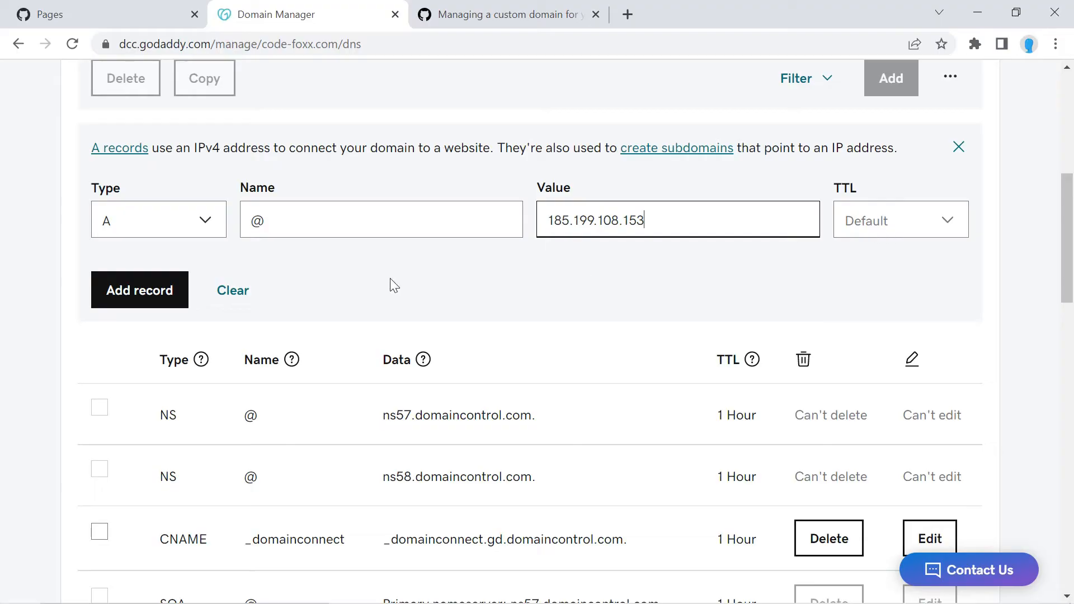
left_click(139, 290)
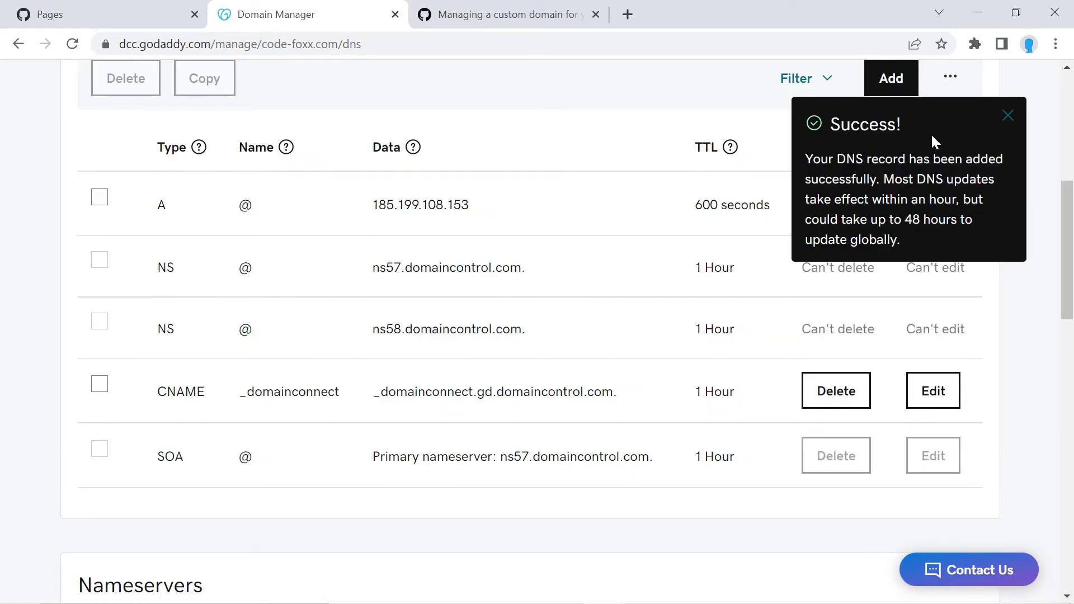
left_click(890, 77)
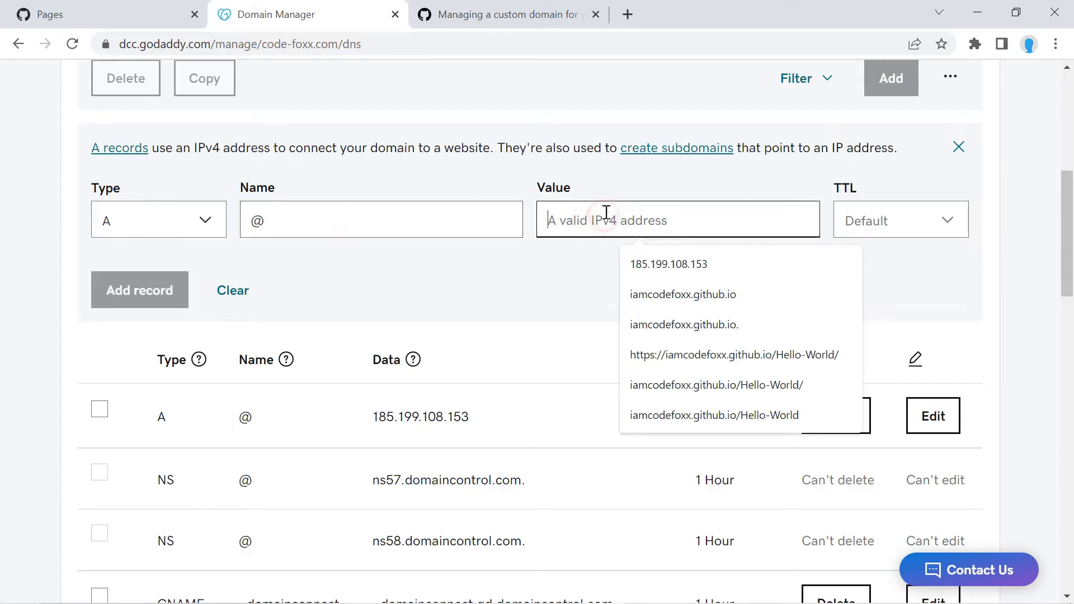
left_click(507, 14)
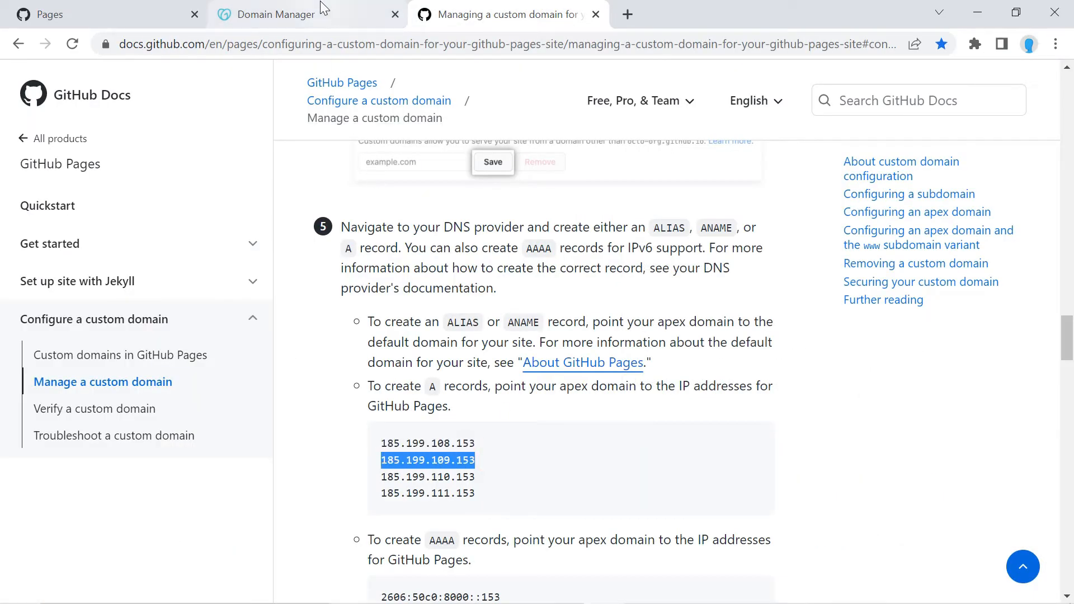
left_click(281, 13)
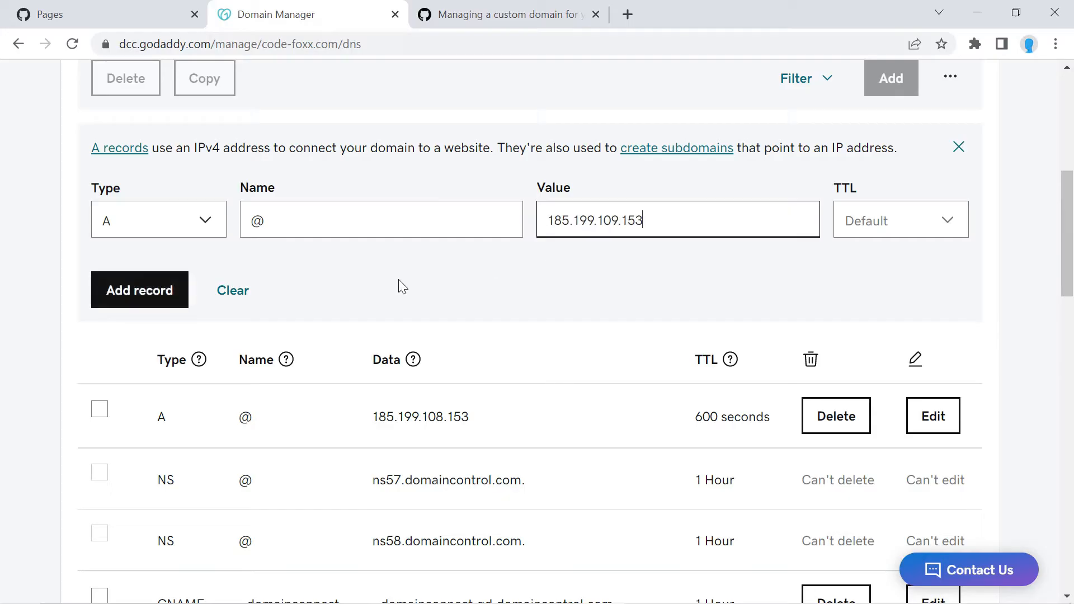
left_click(139, 289)
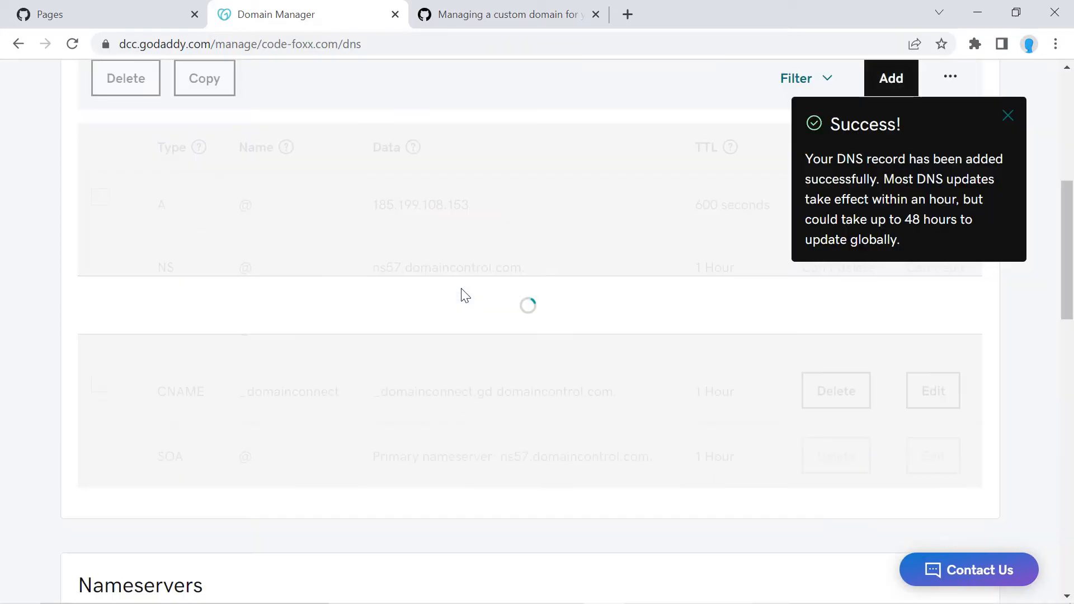
Step: Add the remaining @ A records for 185.199.110.153 and 185.199.111.153
left_click(891, 77)
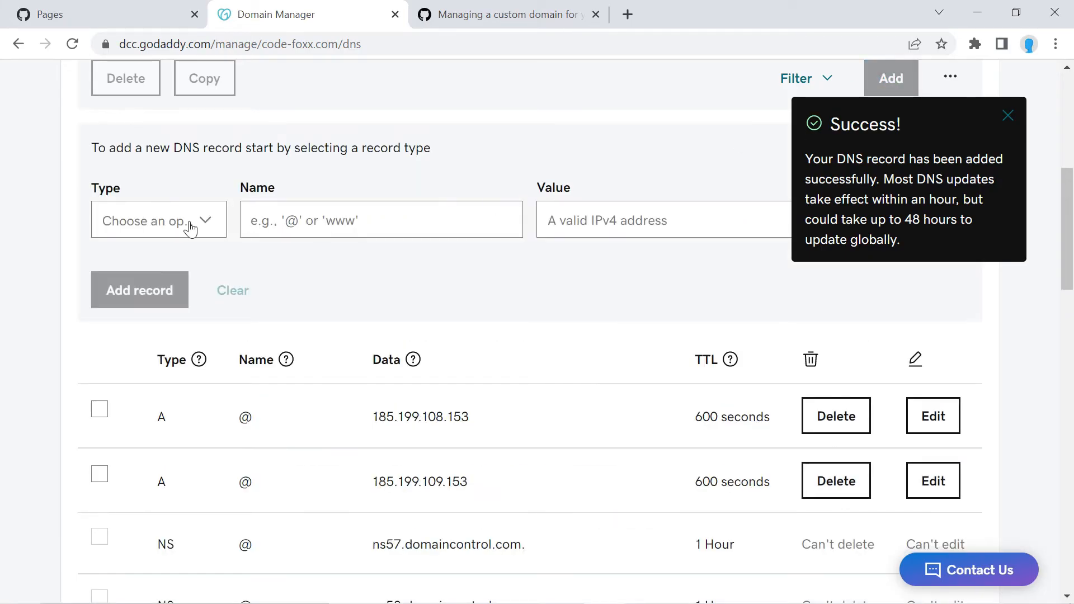
left_click(158, 220)
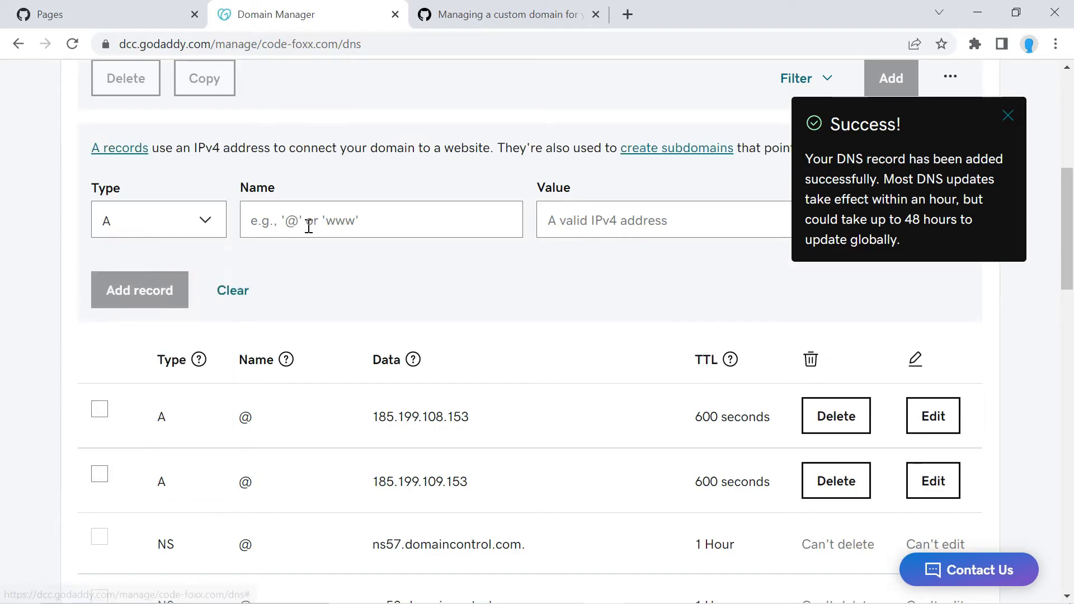
left_click(507, 14)
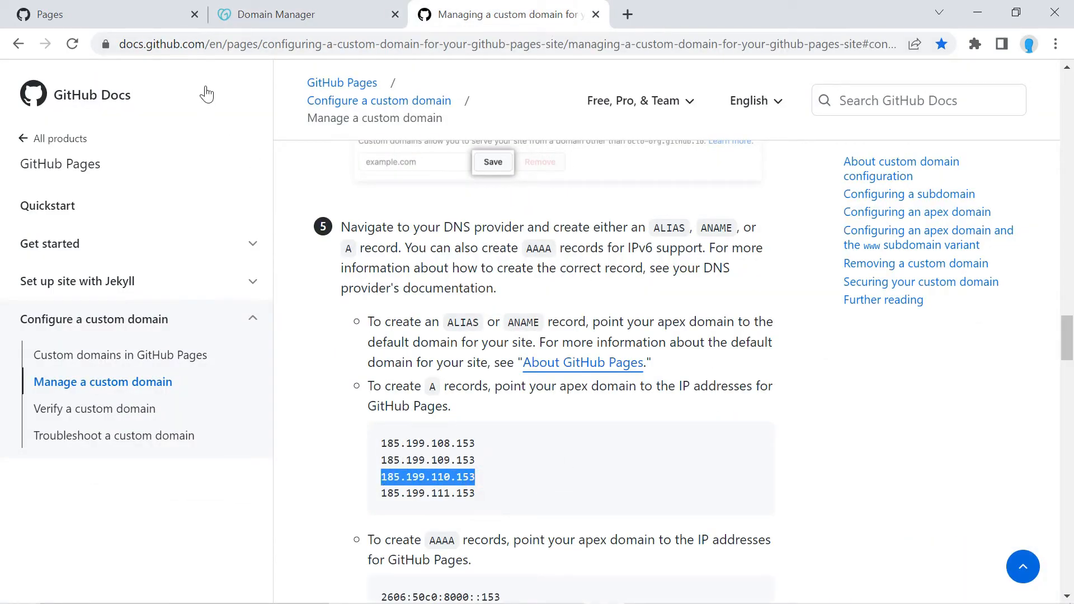
left_click(306, 14)
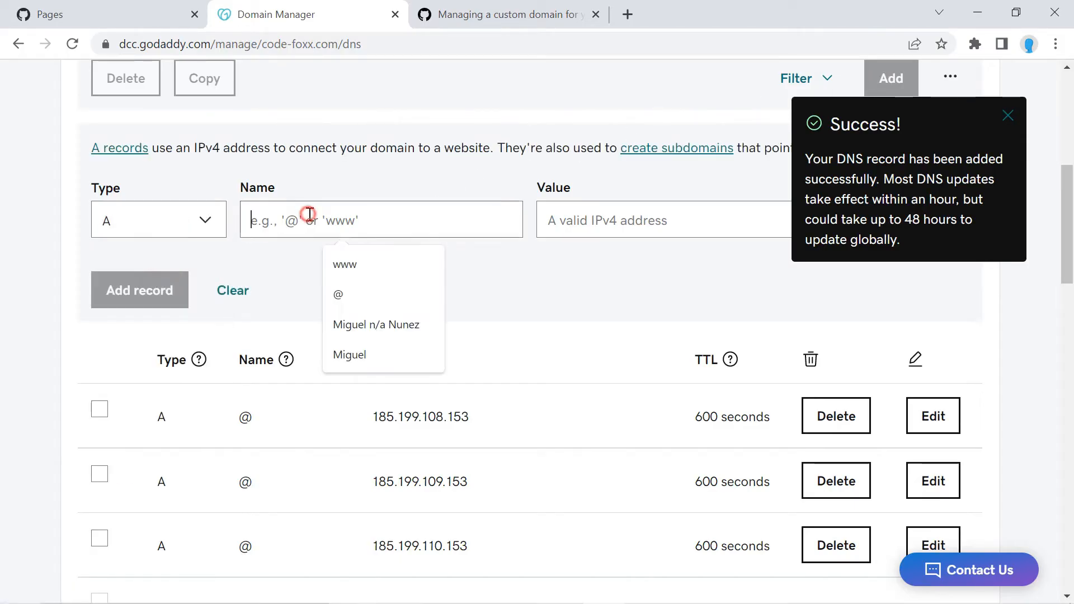
left_click(507, 13)
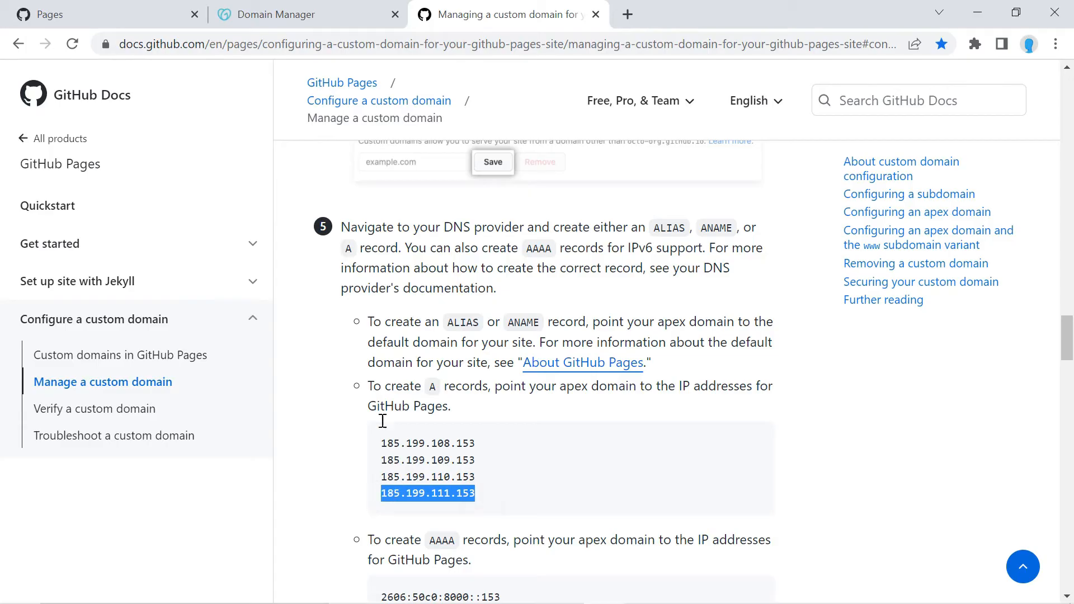
left_click(305, 14)
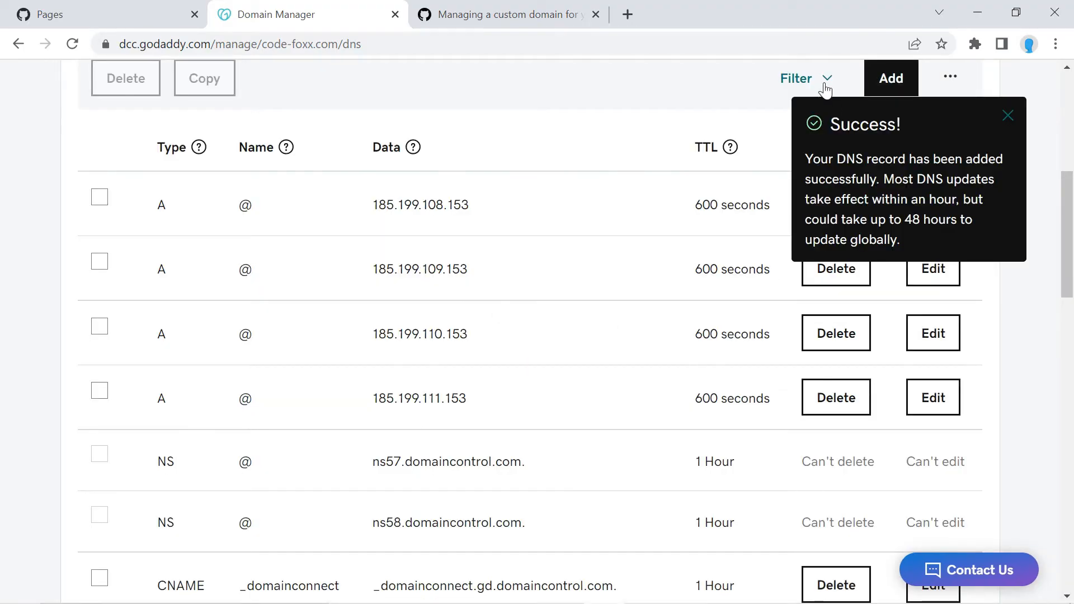
Step: Create a CNAME record named www pointing to iamcodefoxx.github.io., checking the username in GitHub
left_click(891, 78)
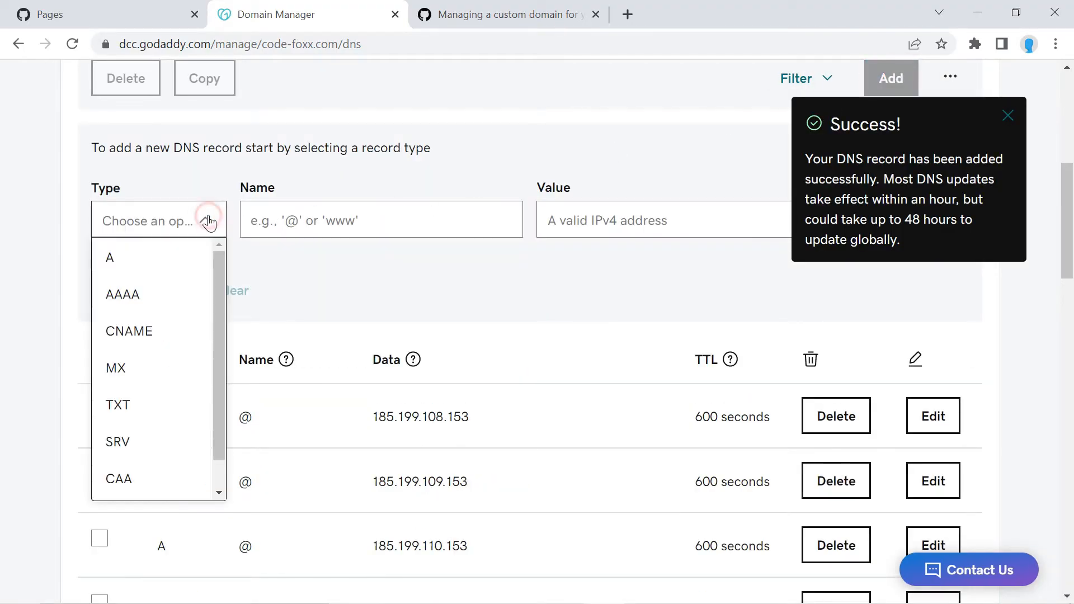
left_click(128, 332)
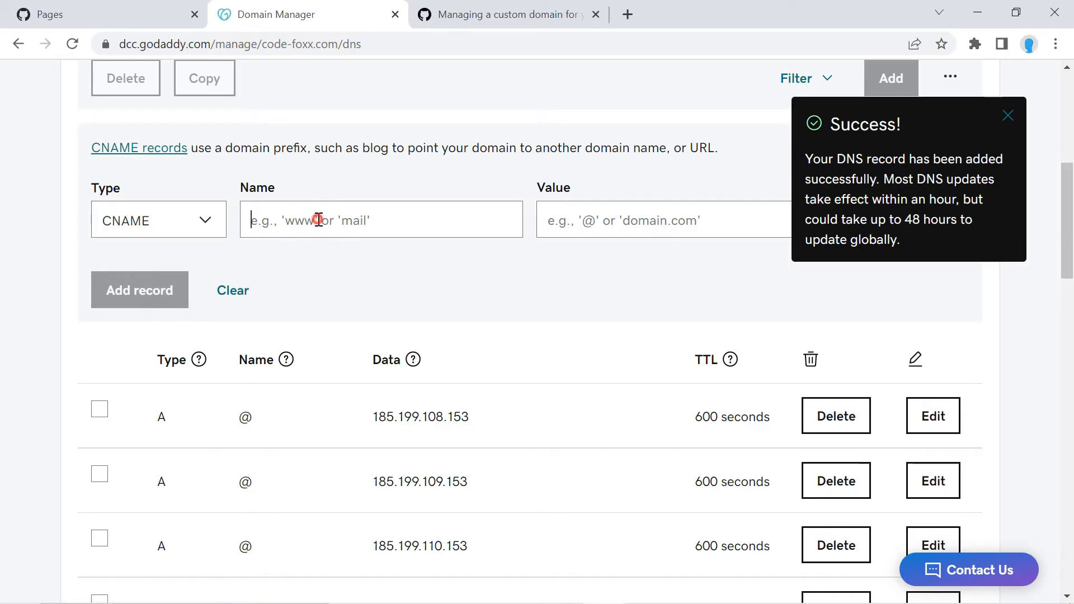
type("www")
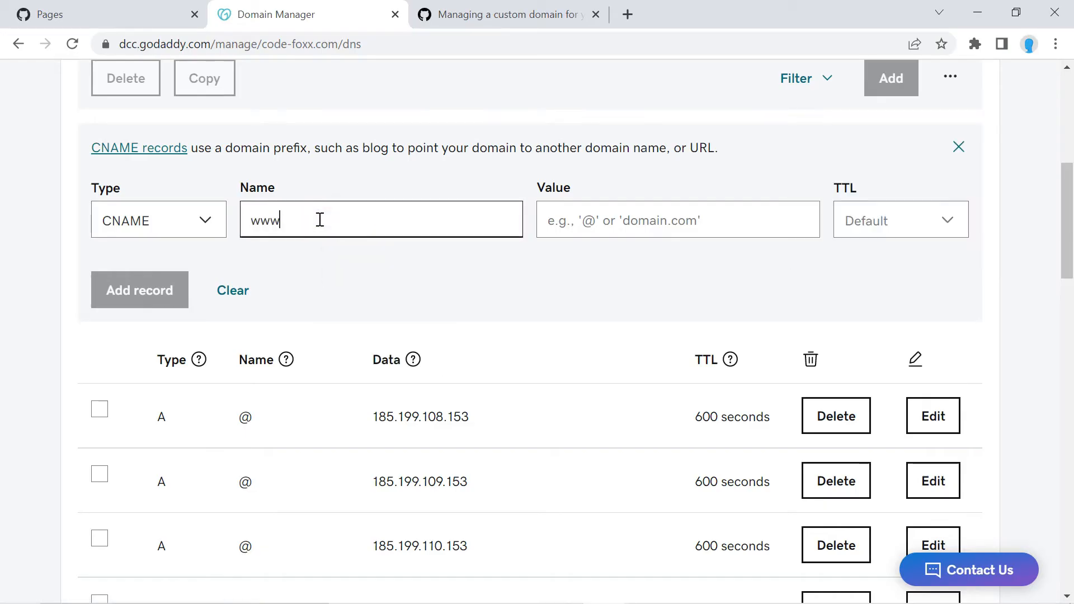
left_click(677, 219)
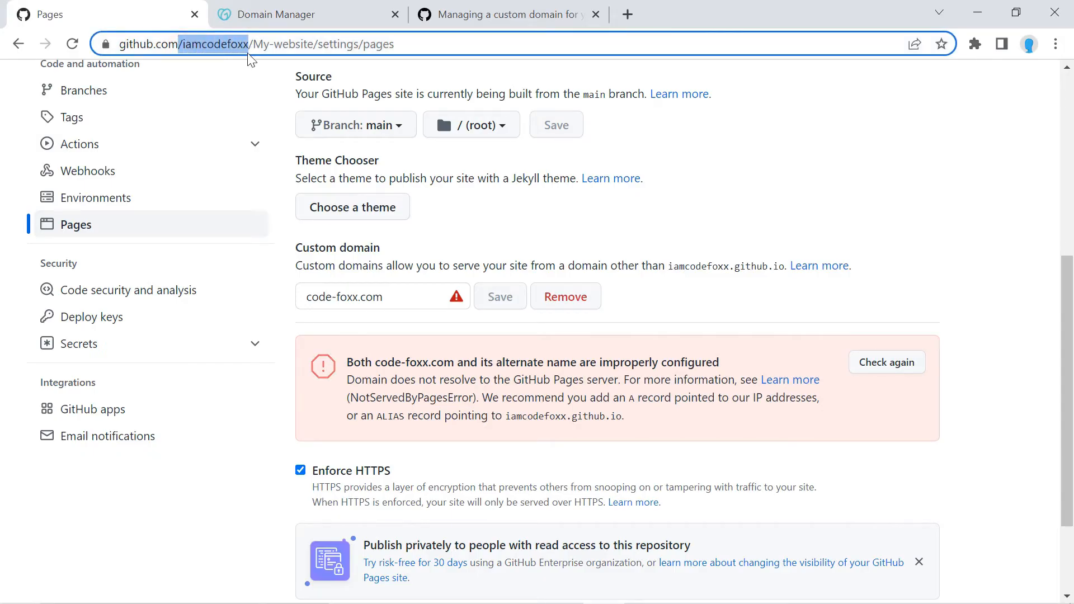
left_click(309, 14)
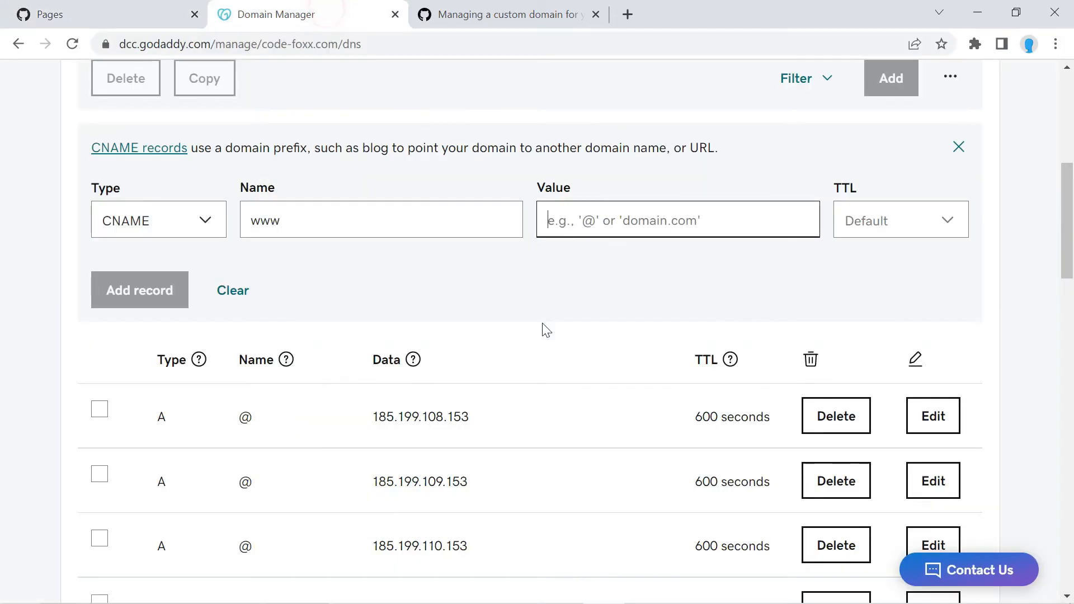
type("/iamcodefoxx")
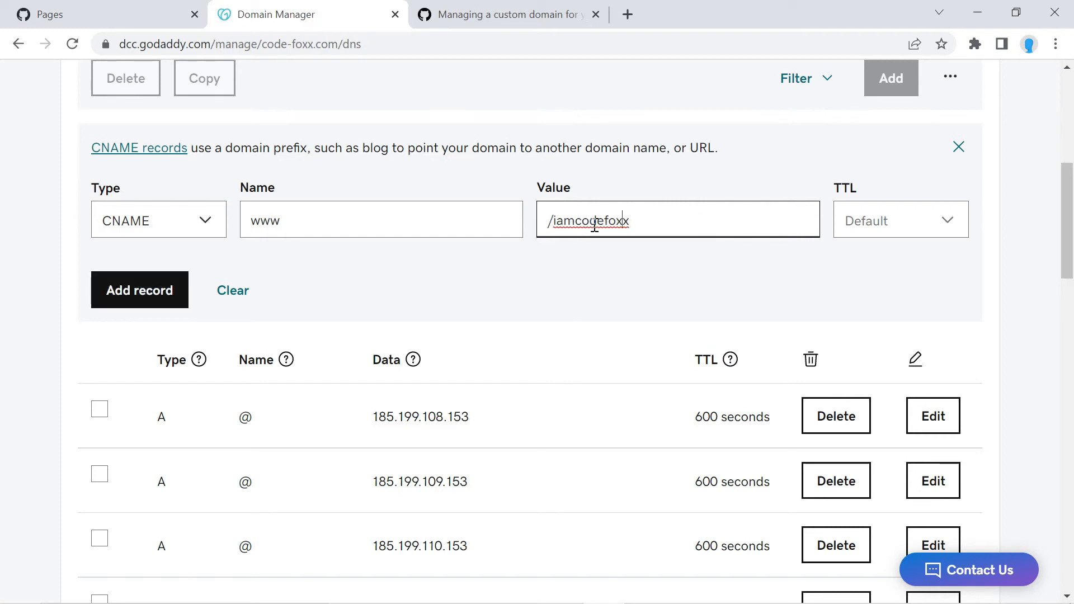
key("Backspace")
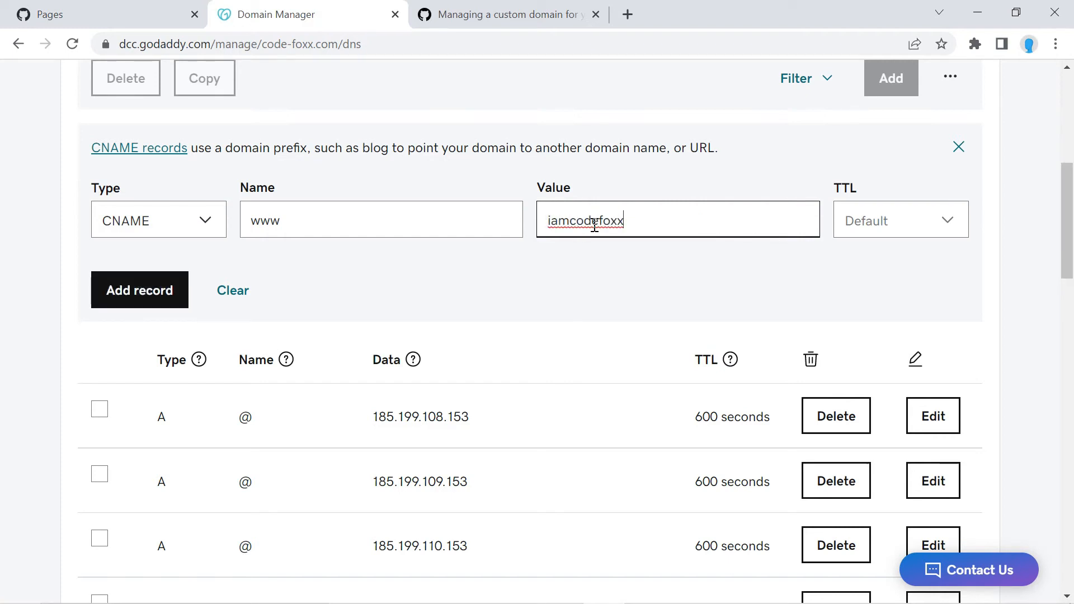
type(".githu")
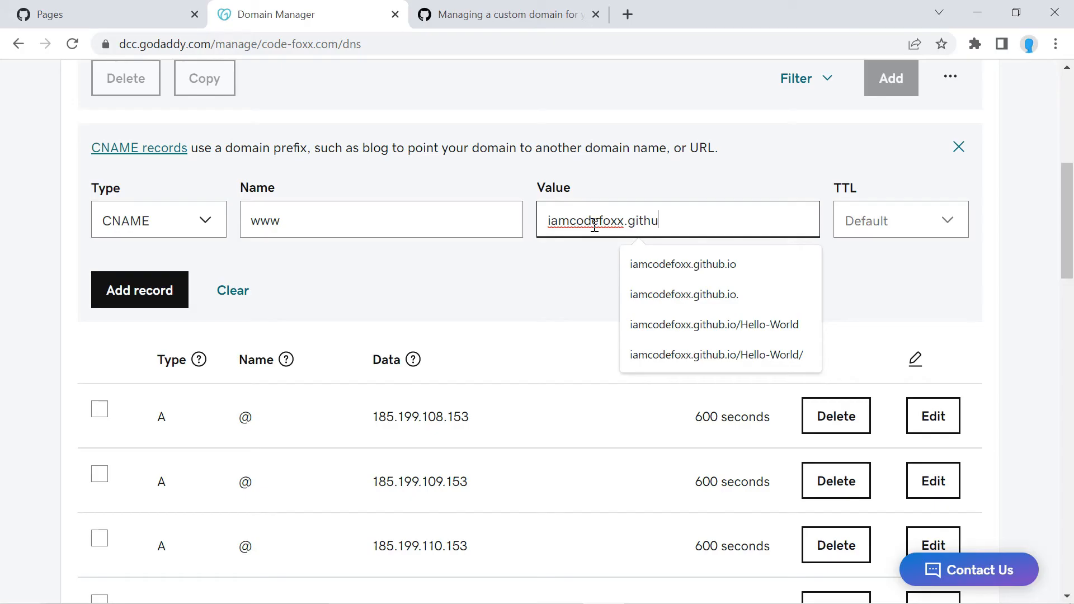
left_click(683, 295)
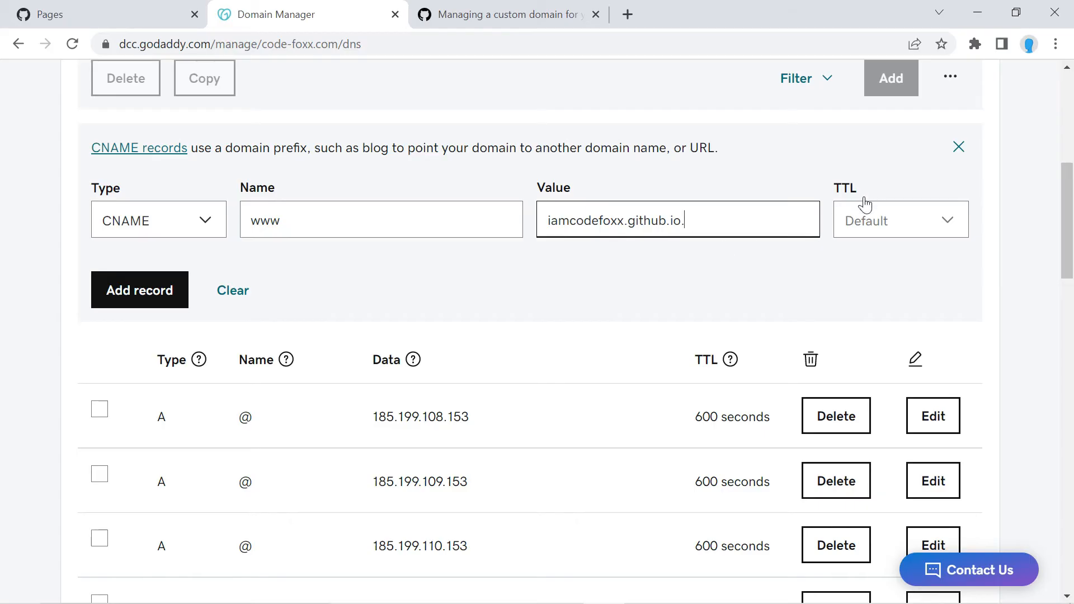
Step: Set the CNAME TTL to 1 Hour, save the record, and return to GitHub Pages
left_click(900, 219)
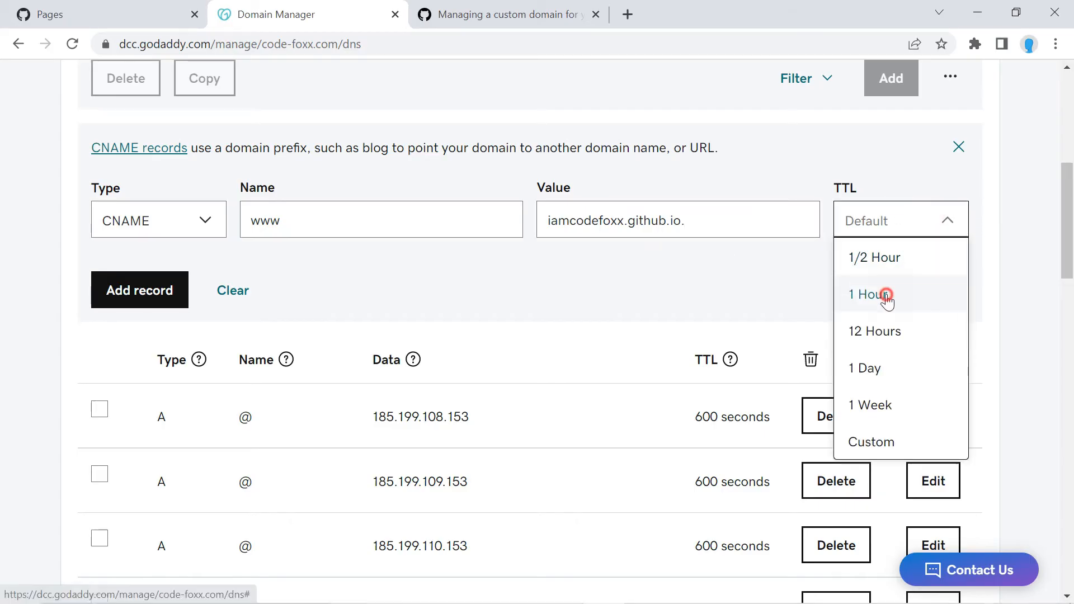
left_click(870, 294)
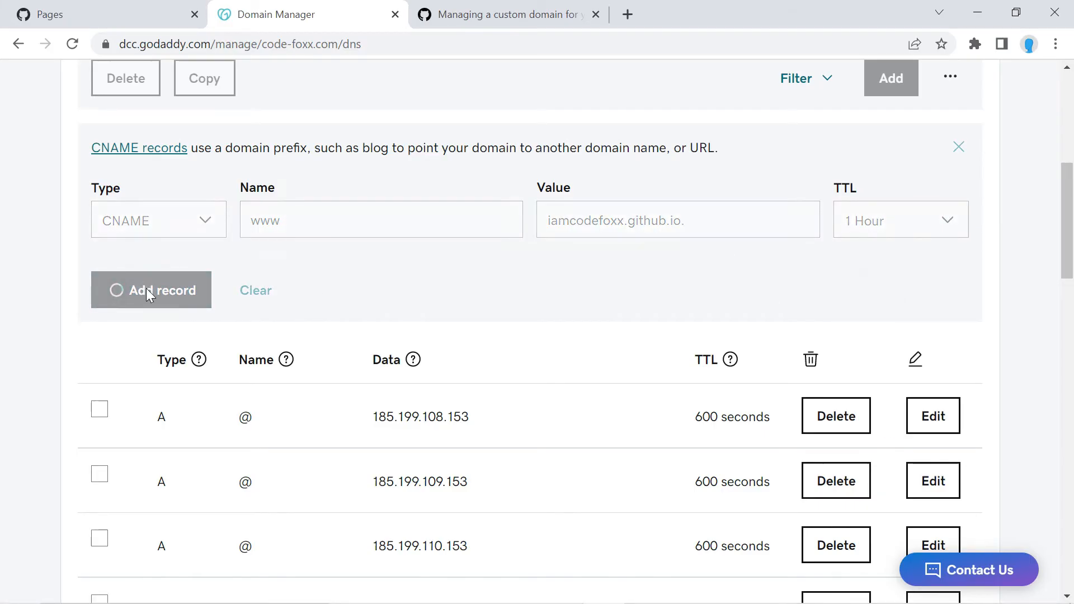
left_click(152, 290)
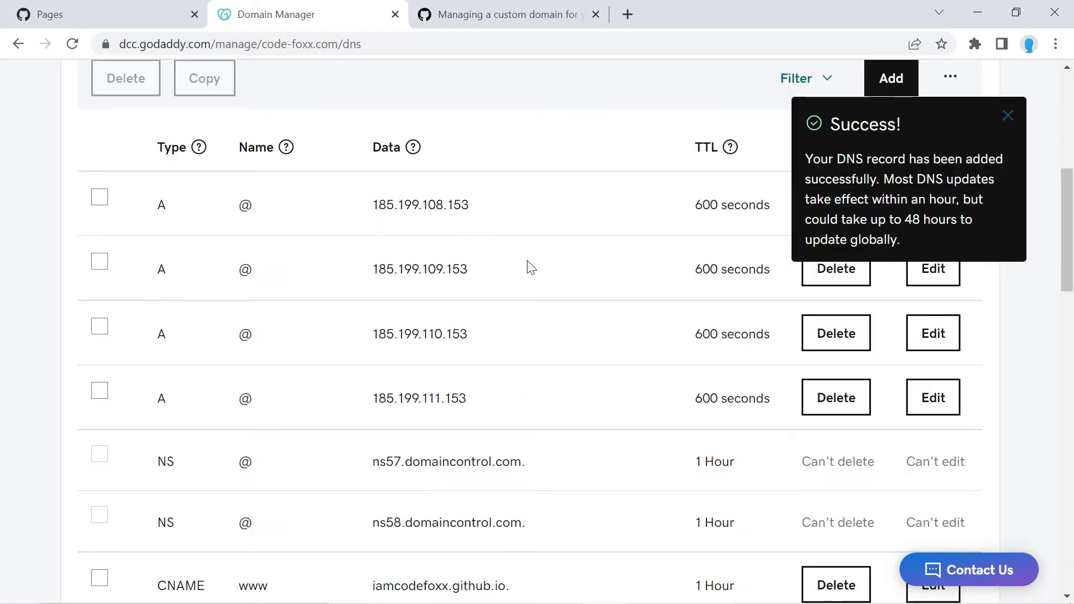
mouse_move(537, 437)
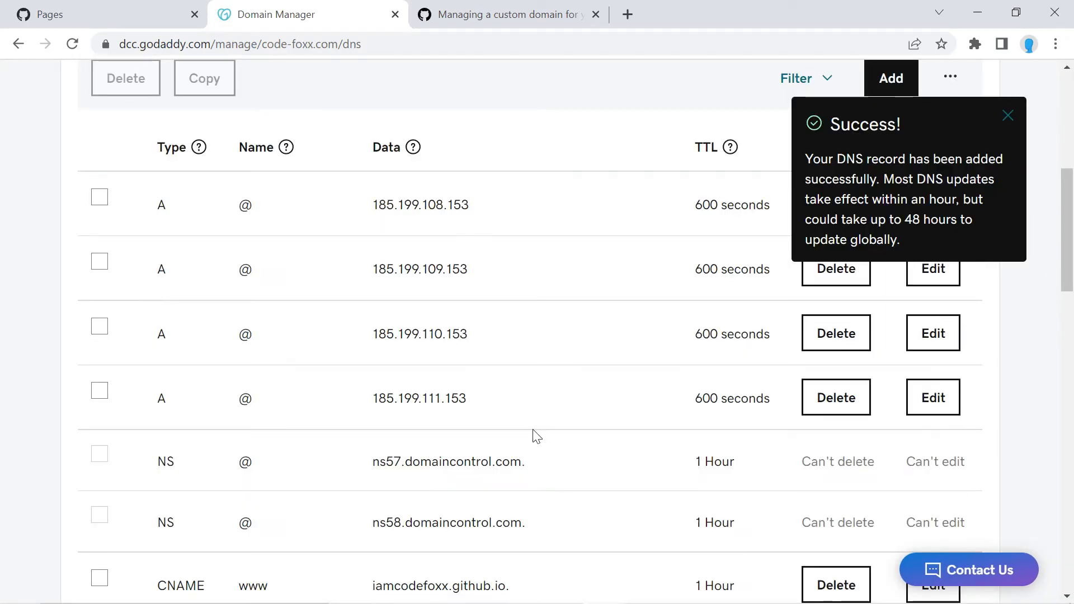
left_click(1007, 116)
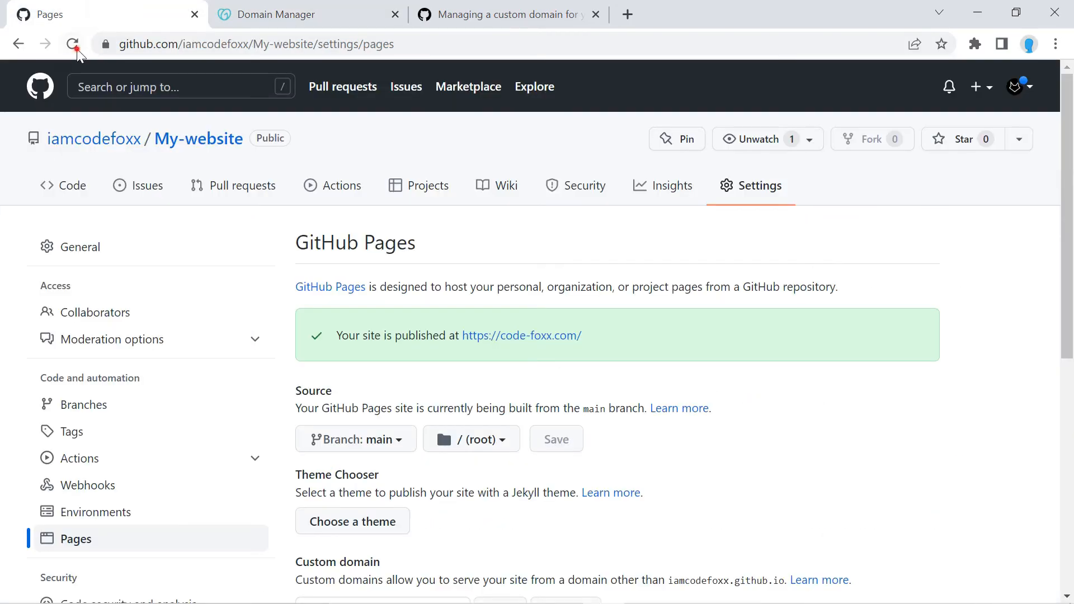
scroll("down", 3)
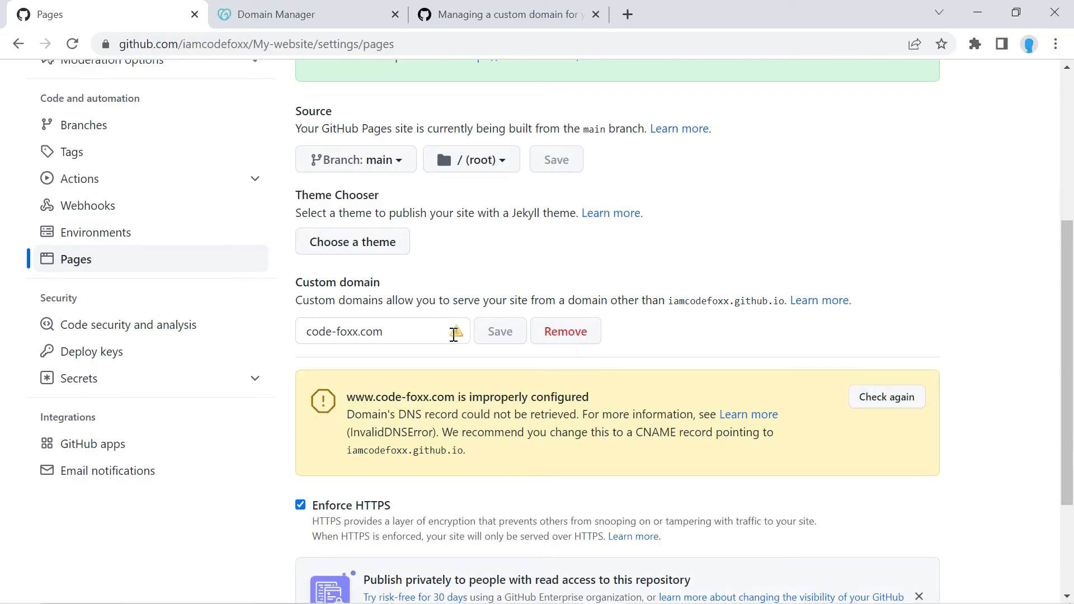
mouse_move(592, 403)
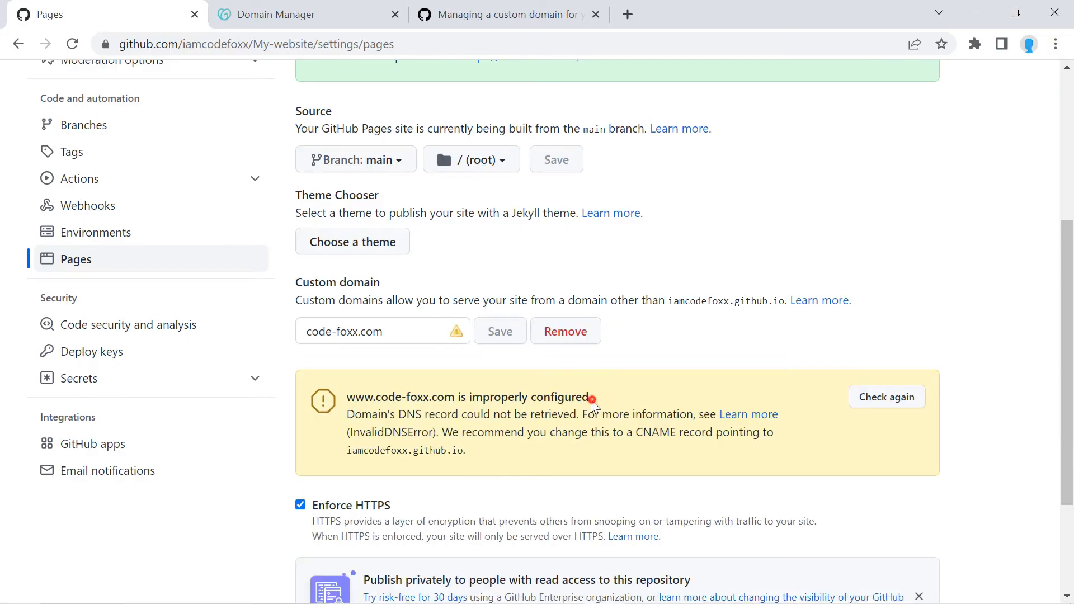
double_click(468, 397)
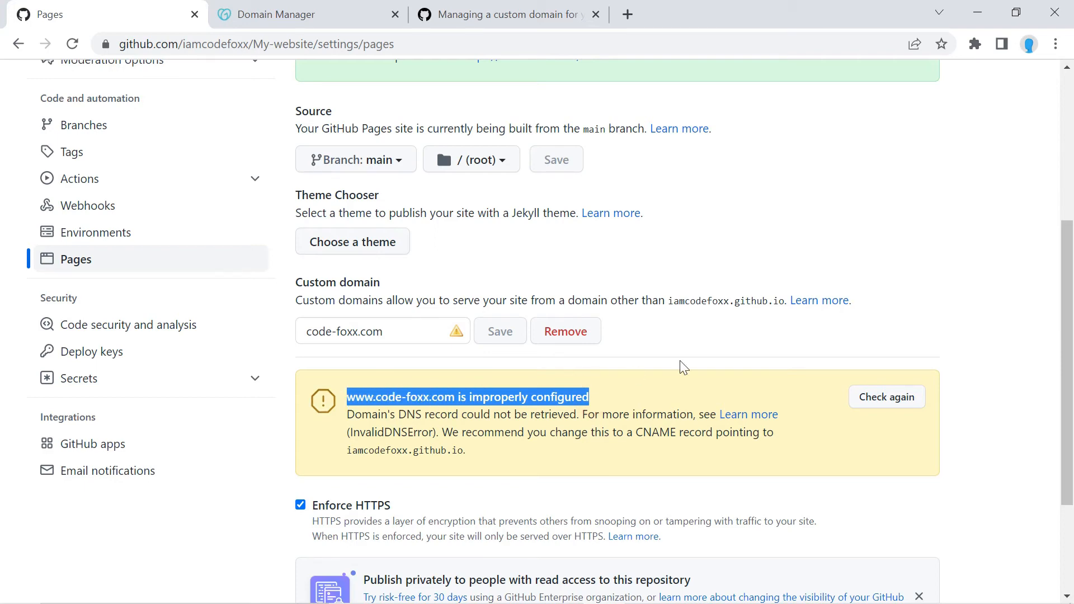
mouse_move(541, 383)
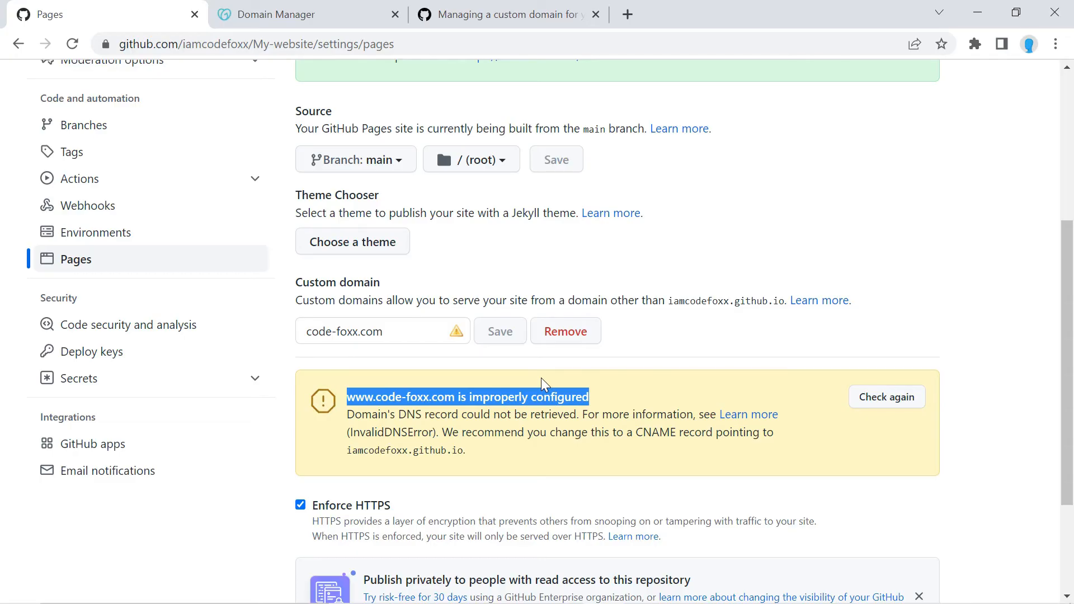
mouse_move(451, 330)
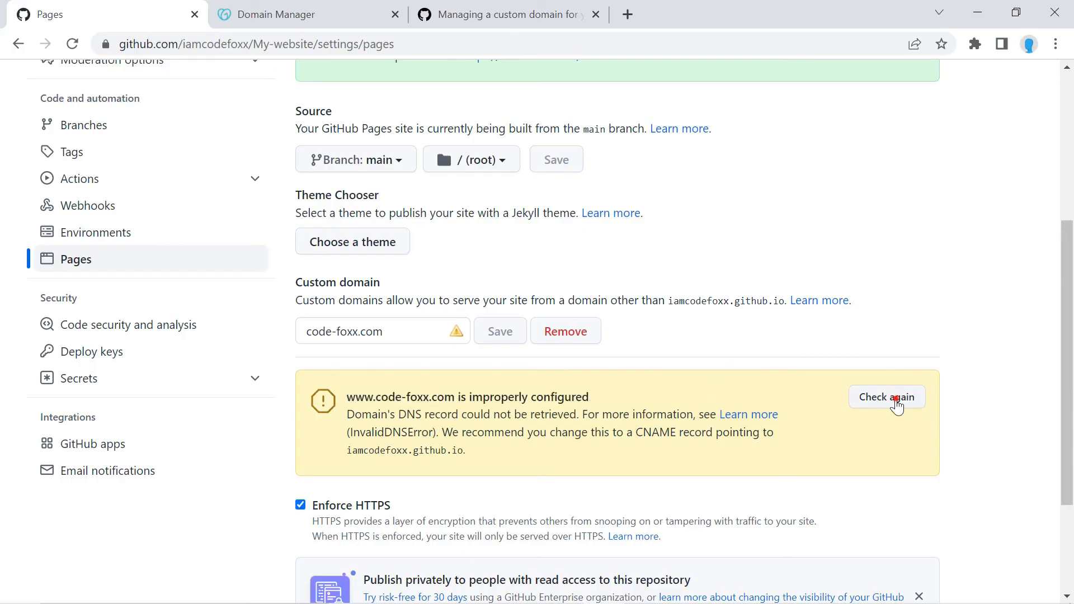
Step: Re-run the DNS check, confirm code-foxx.com shows a green check, and open the live site
left_click(886, 397)
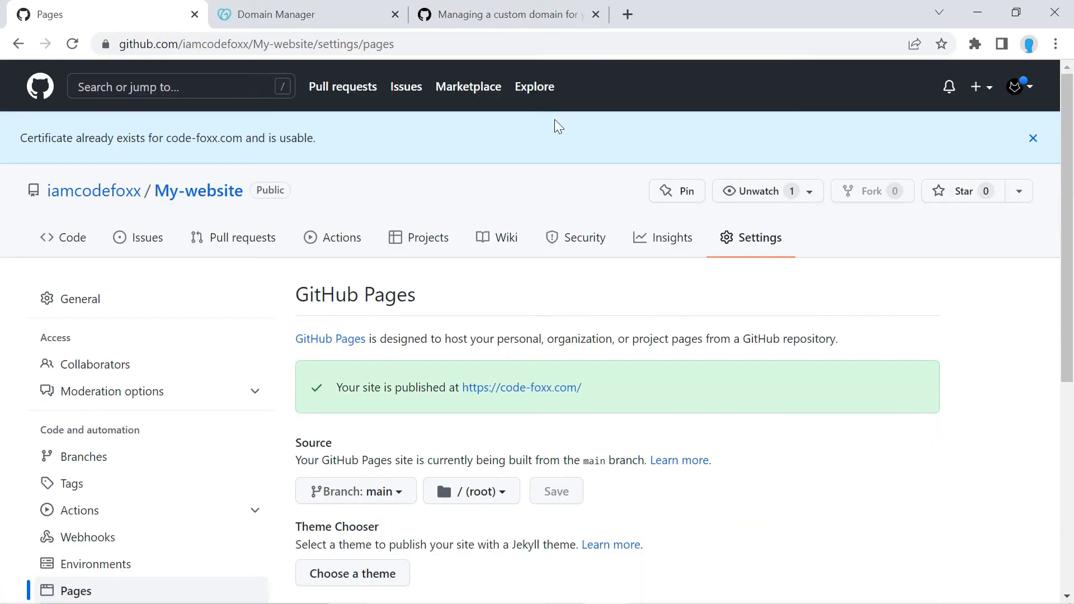
scroll("down", 3)
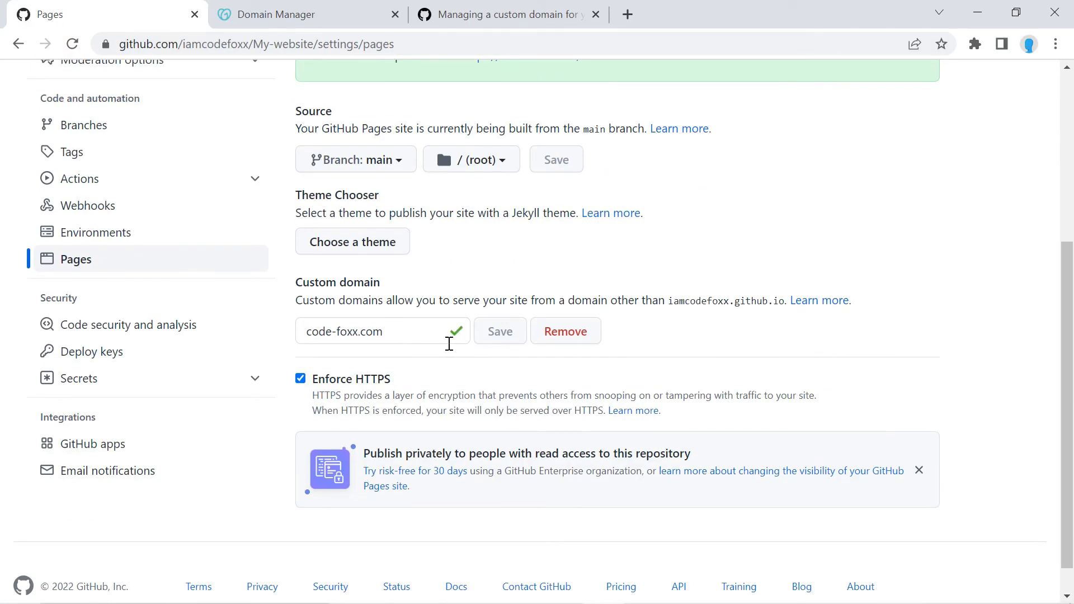
mouse_move(733, 326)
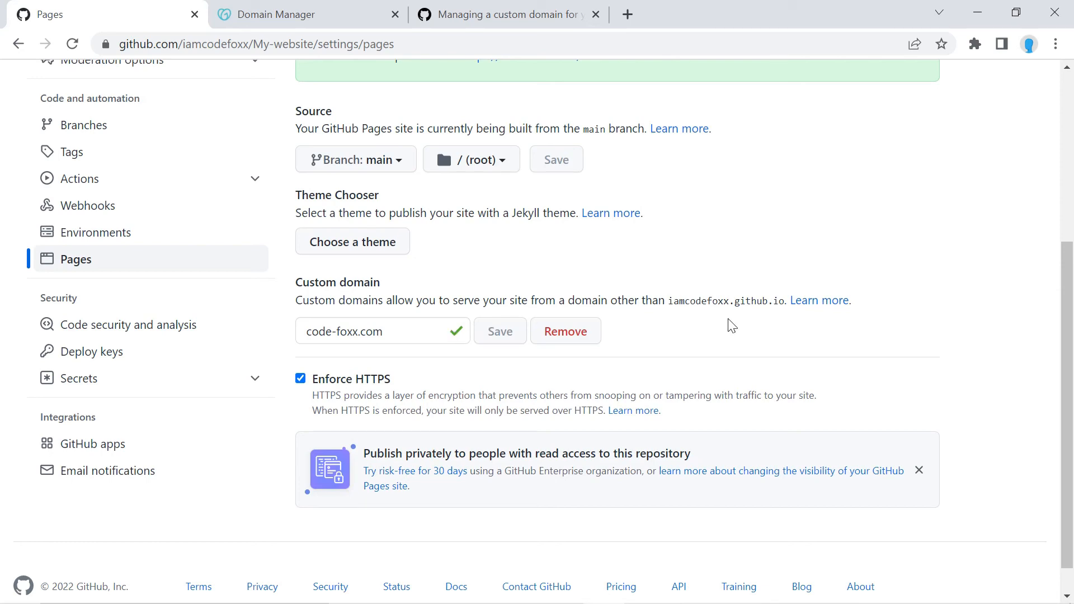
scroll("up", 3)
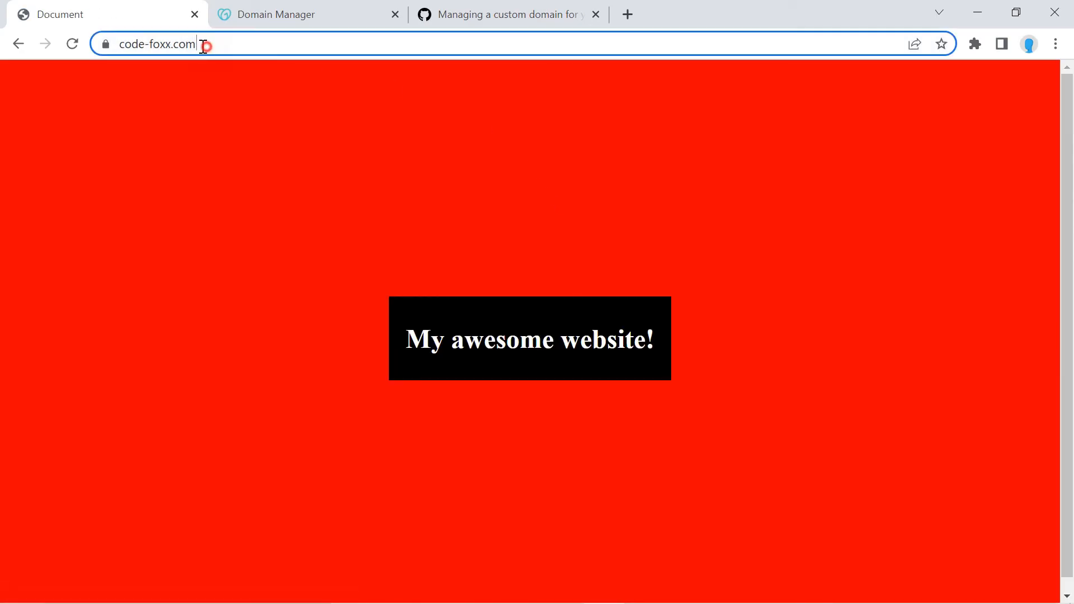
left_click(475, 200)
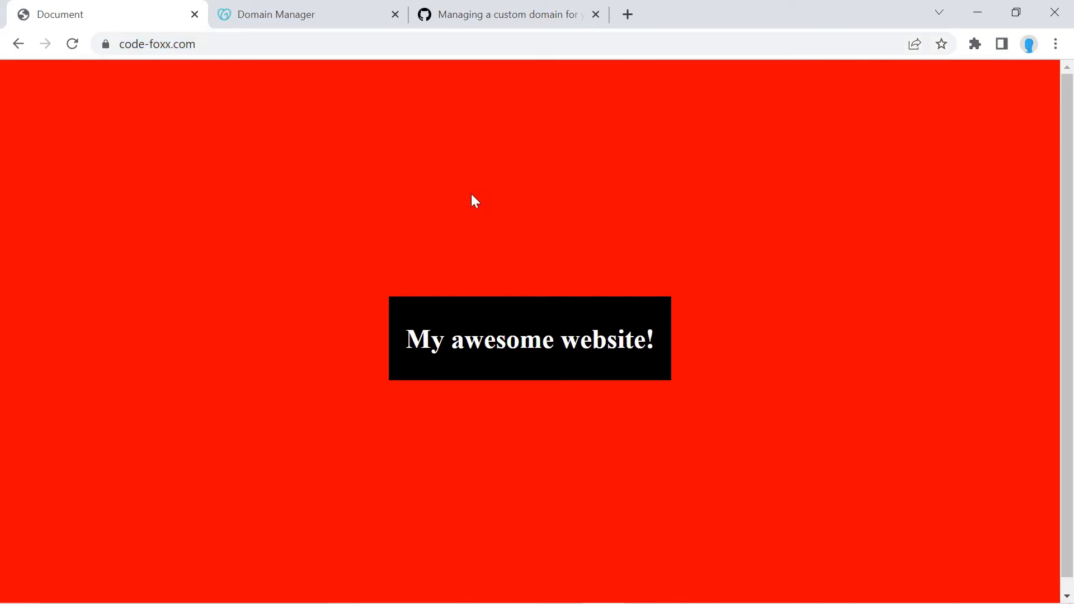